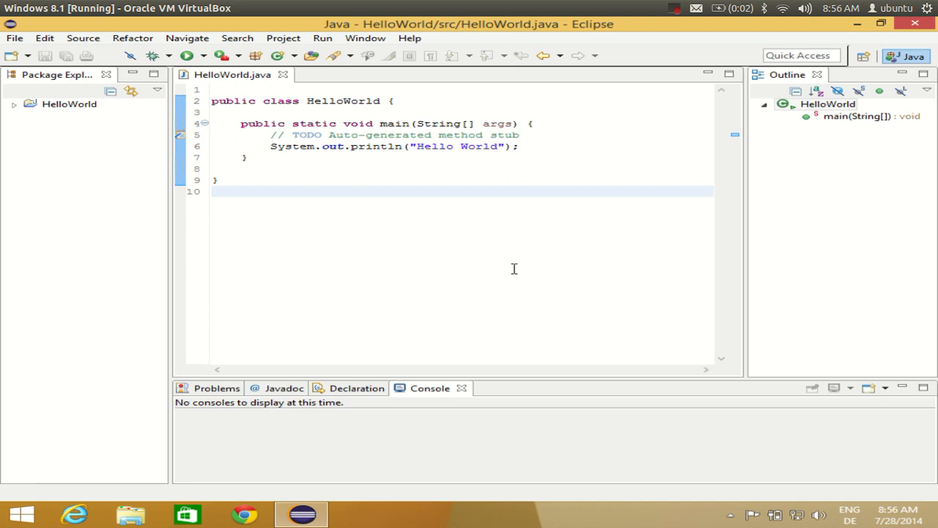
{"action": "mouse_move", "coordinate": [565, 226]}
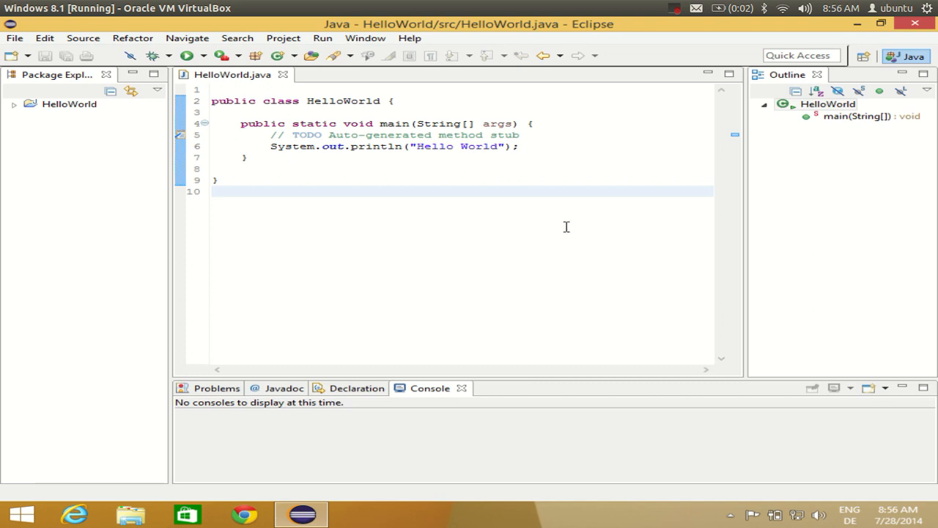
{"action": "mouse_move", "coordinate": [577, 270]}
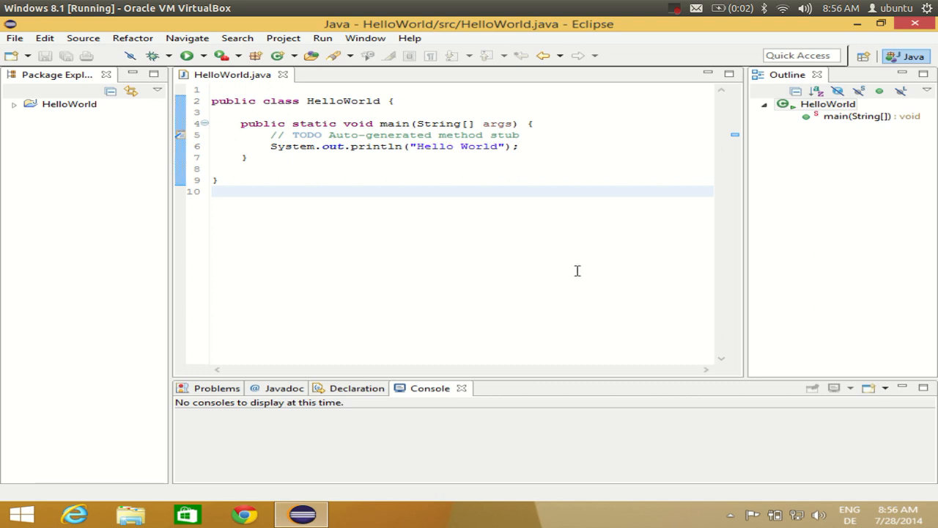
{"action": "mouse_move", "coordinate": [363, 211]}
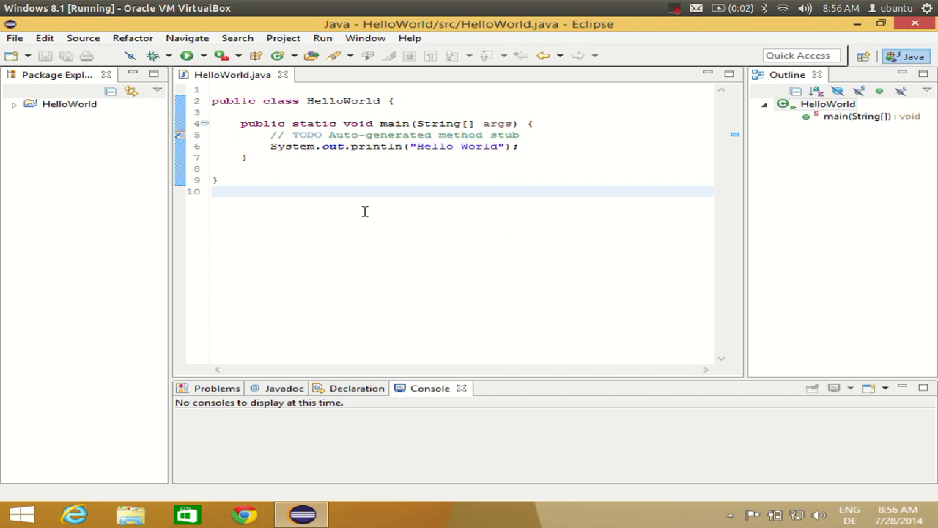
{"action": "mouse_move", "coordinate": [439, 135]}
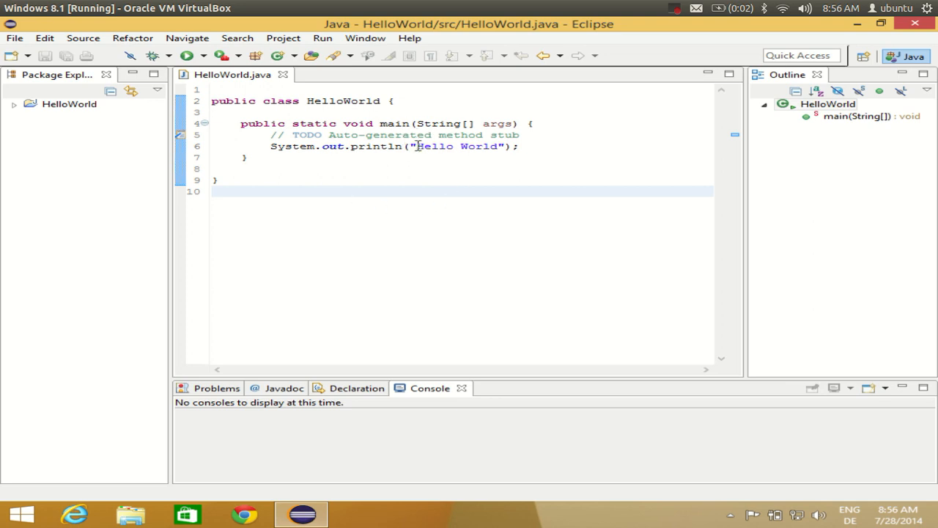
{"action": "mouse_move", "coordinate": [438, 96]}
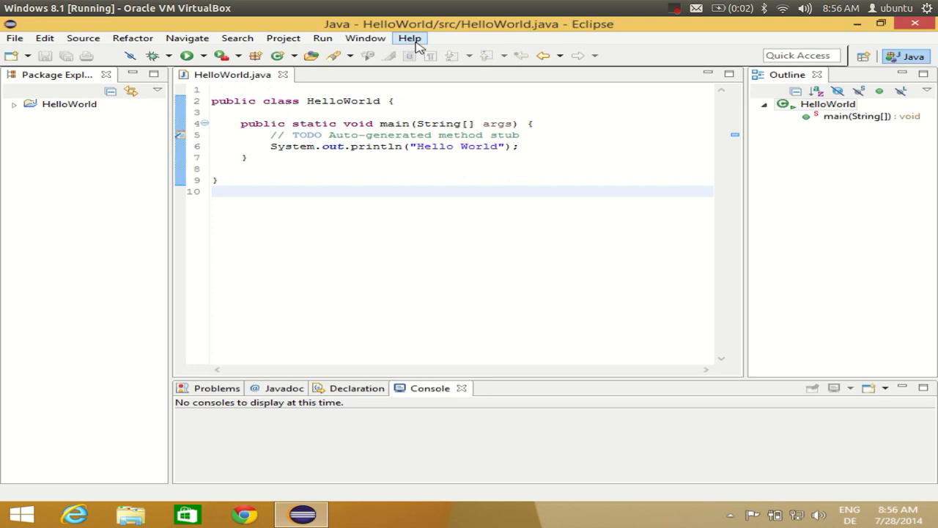
{"action": "mouse_move", "coordinate": [425, 66]}
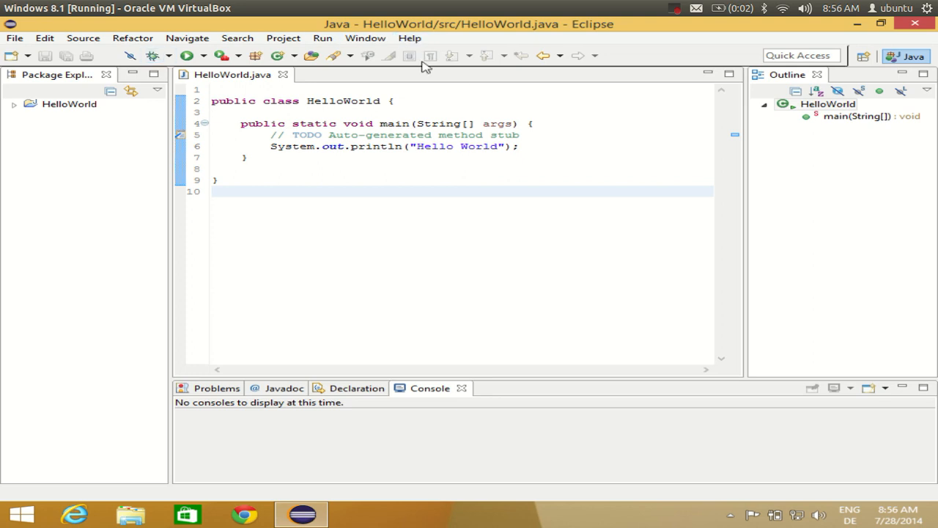
{"action": "mouse_move", "coordinate": [411, 38]}
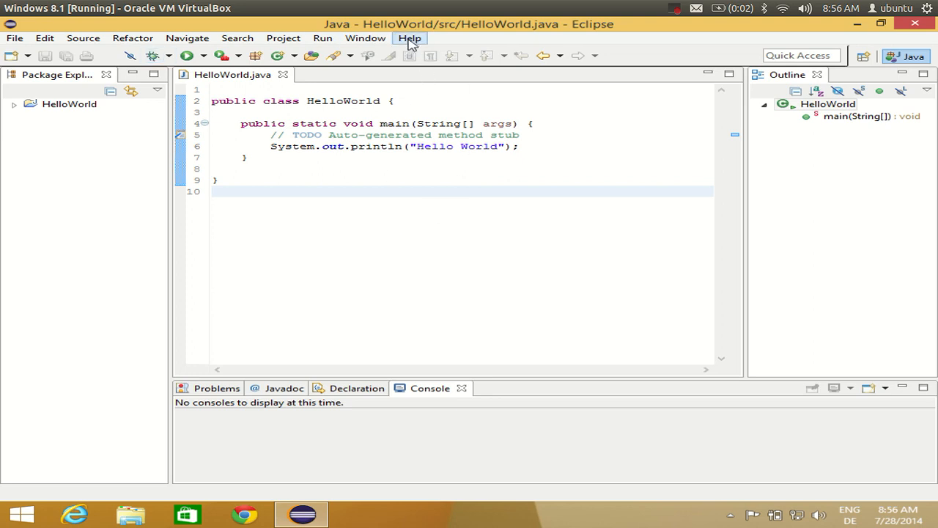
Step: Bring up the Install dialog via Help > Install New Software
{"action": "left_click", "coordinate": [409, 39]}
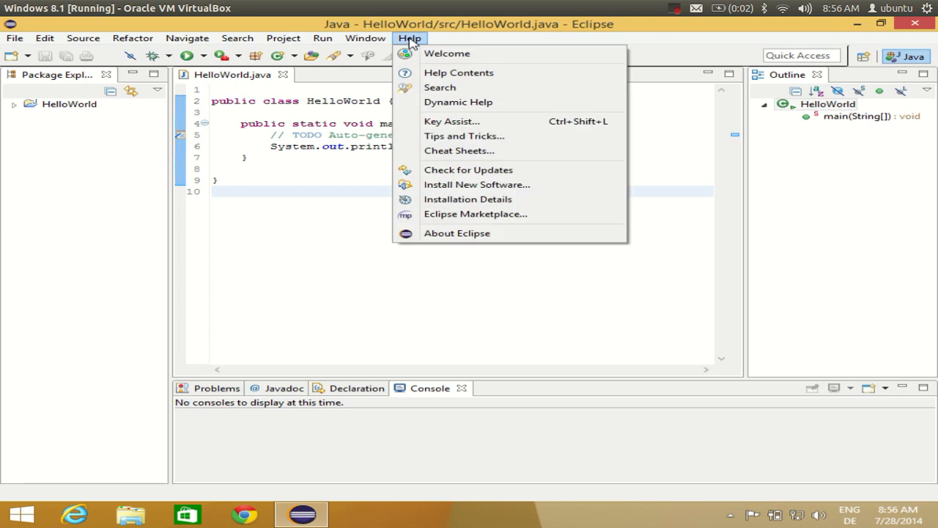
{"action": "mouse_move", "coordinate": [476, 185]}
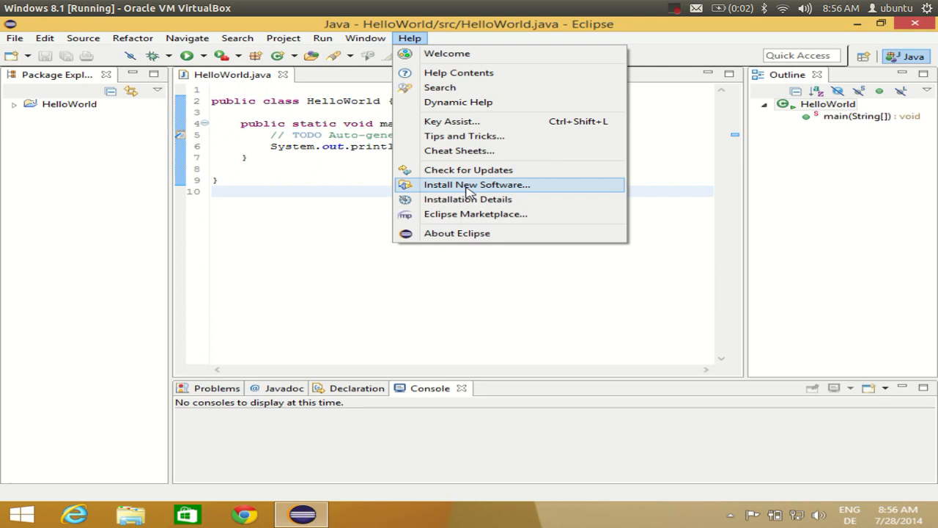
{"action": "left_click", "coordinate": [476, 185]}
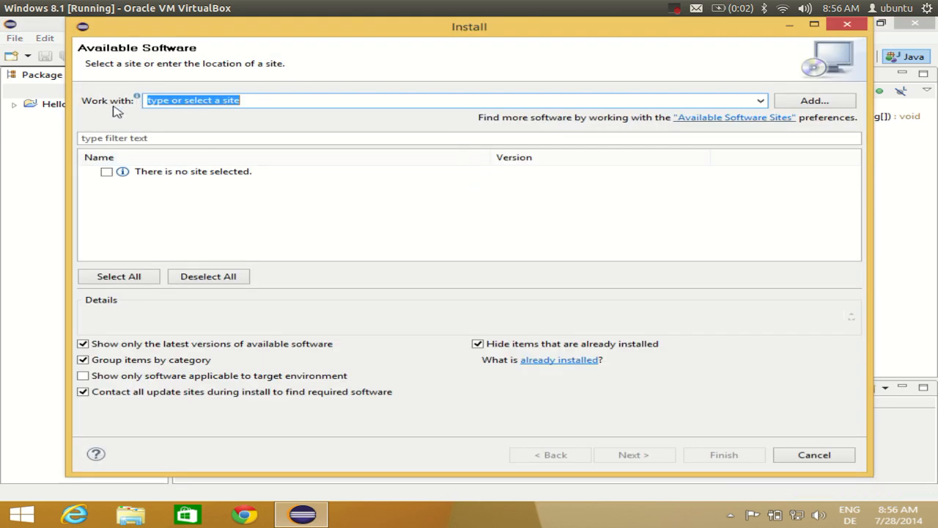
{"action": "mouse_move", "coordinate": [90, 110]}
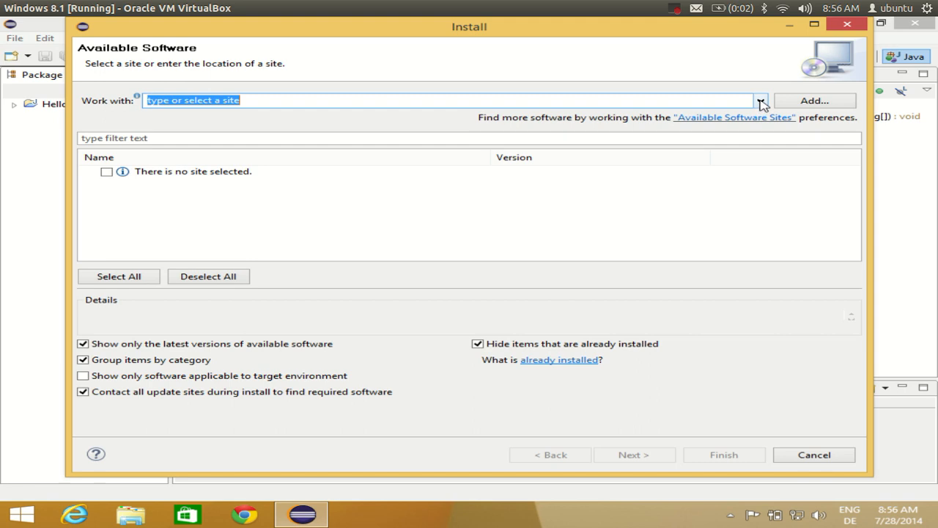
Step: Choose the Luna release site (download.eclipse.org/releases/luna) to work with
{"action": "left_click", "coordinate": [756, 100]}
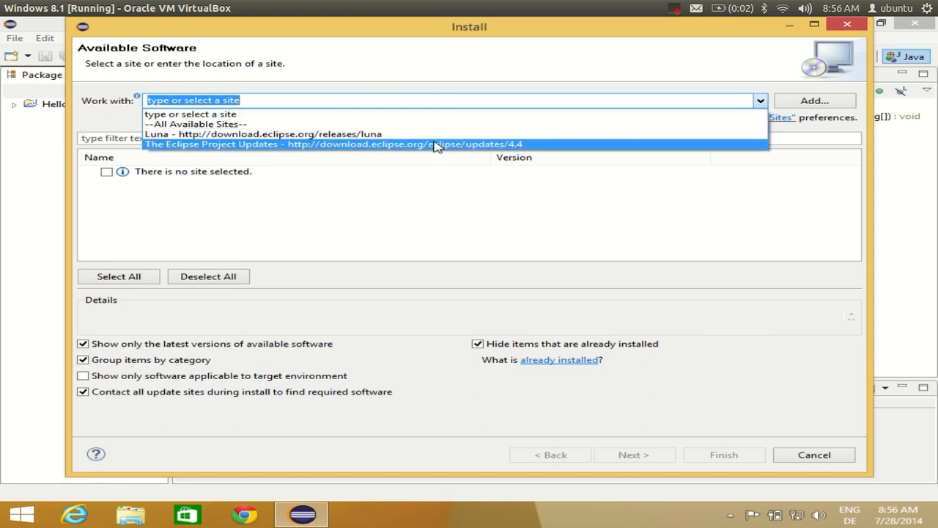
{"action": "mouse_move", "coordinate": [283, 134]}
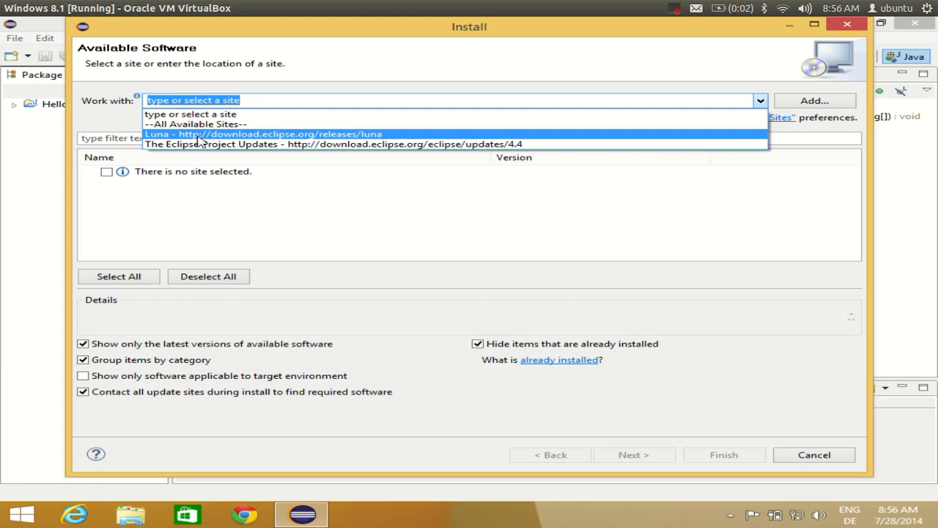
{"action": "mouse_move", "coordinate": [208, 135]}
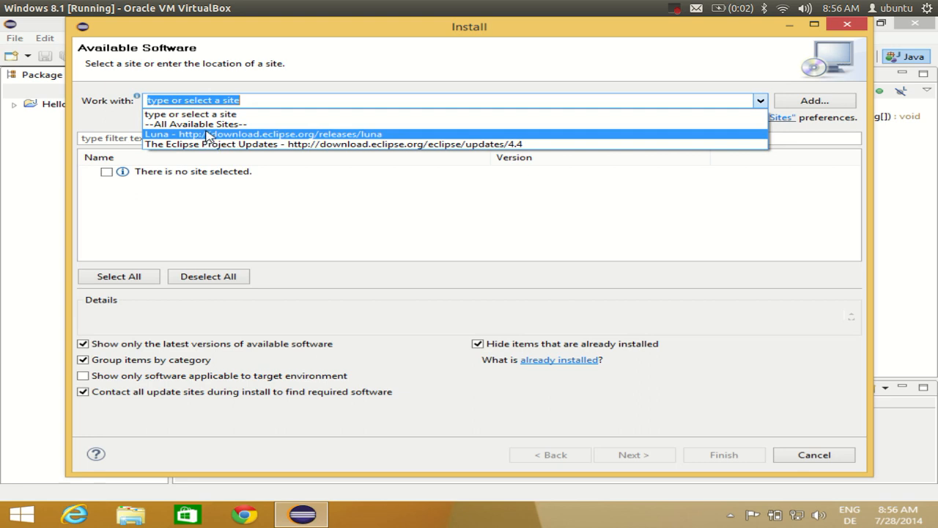
{"action": "mouse_move", "coordinate": [252, 138]}
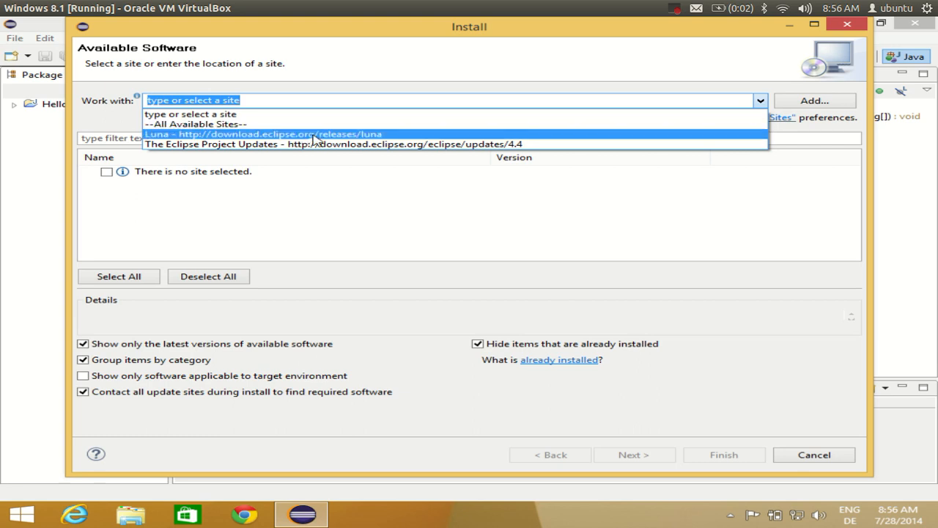
{"action": "mouse_move", "coordinate": [364, 135]}
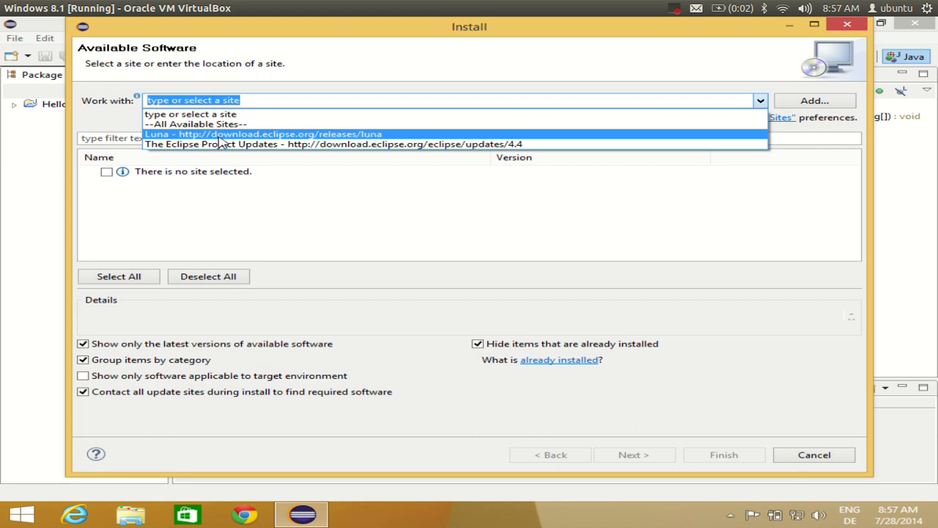
{"action": "mouse_move", "coordinate": [266, 139]}
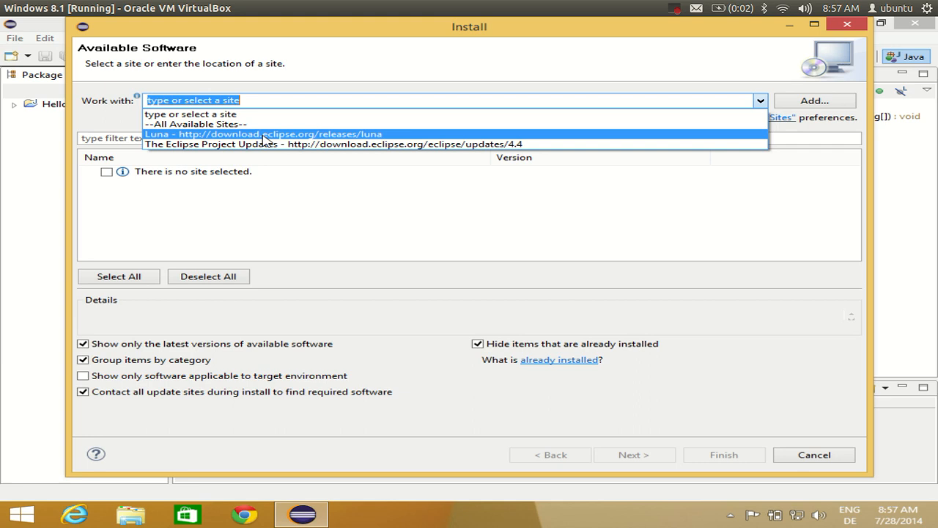
{"action": "mouse_move", "coordinate": [326, 139]}
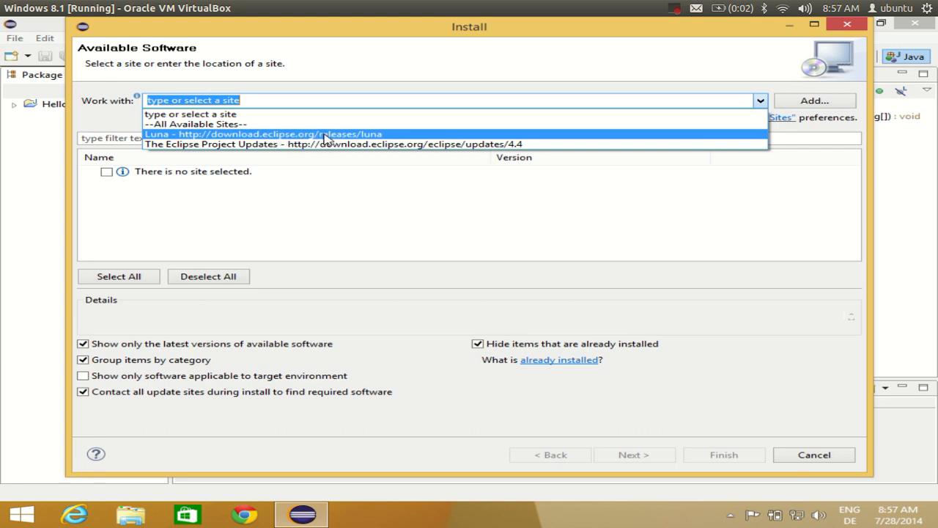
{"action": "mouse_move", "coordinate": [359, 138]}
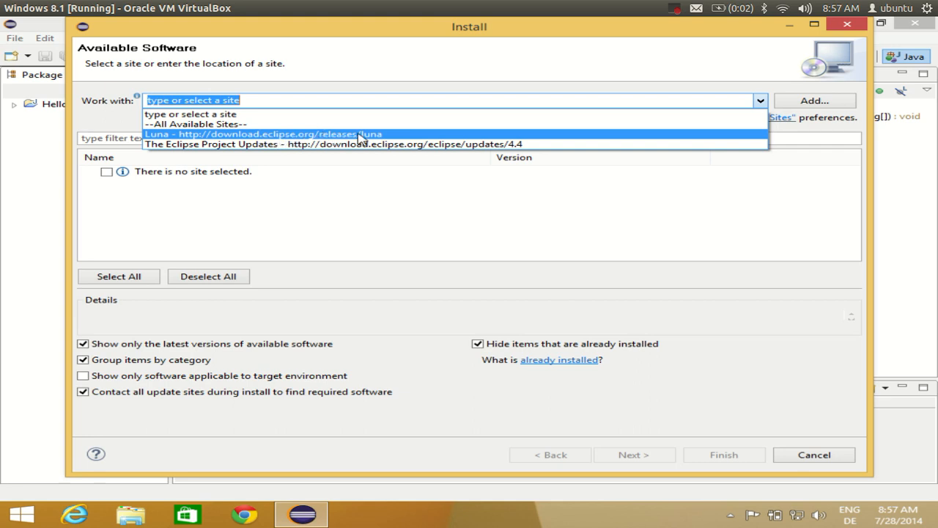
{"action": "mouse_move", "coordinate": [370, 139]}
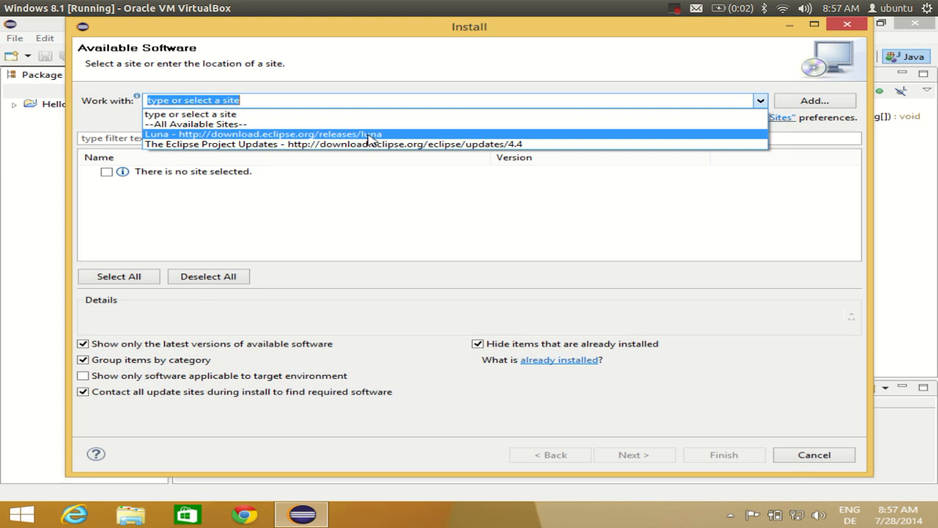
{"action": "mouse_move", "coordinate": [370, 138]}
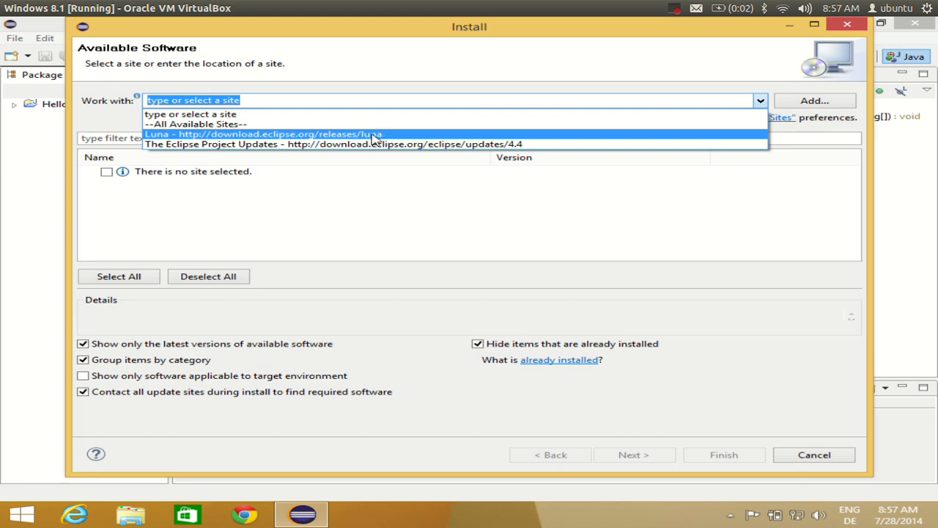
{"action": "left_click", "coordinate": [267, 135]}
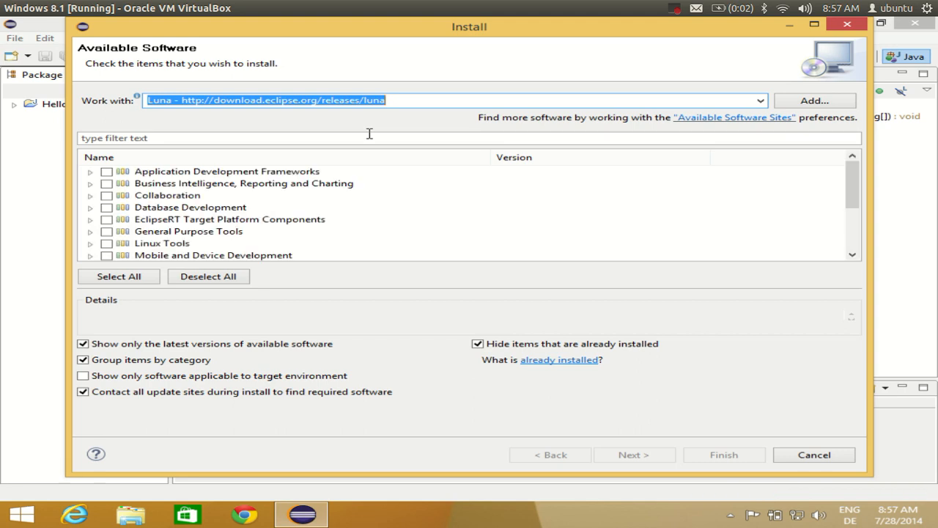
Step: Expand the General Purpose Tools category and scroll to Swing Designer
{"action": "left_click", "coordinate": [167, 195]}
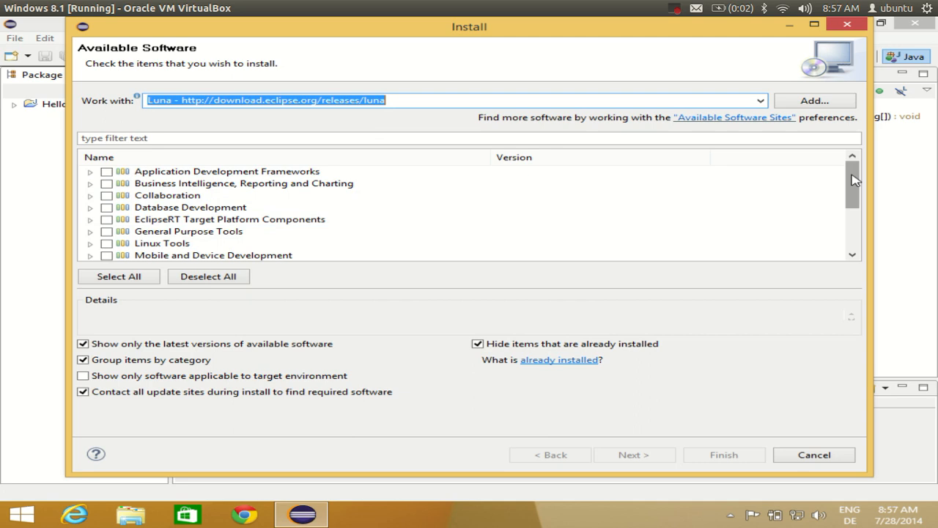
{"action": "scroll", "scroll_direction": "down", "scroll_amount": 3}
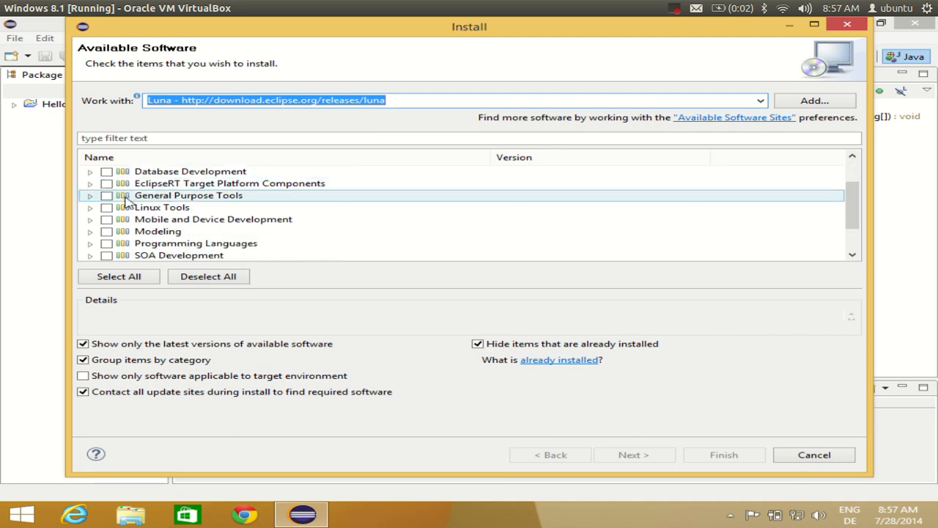
{"action": "mouse_move", "coordinate": [91, 202]}
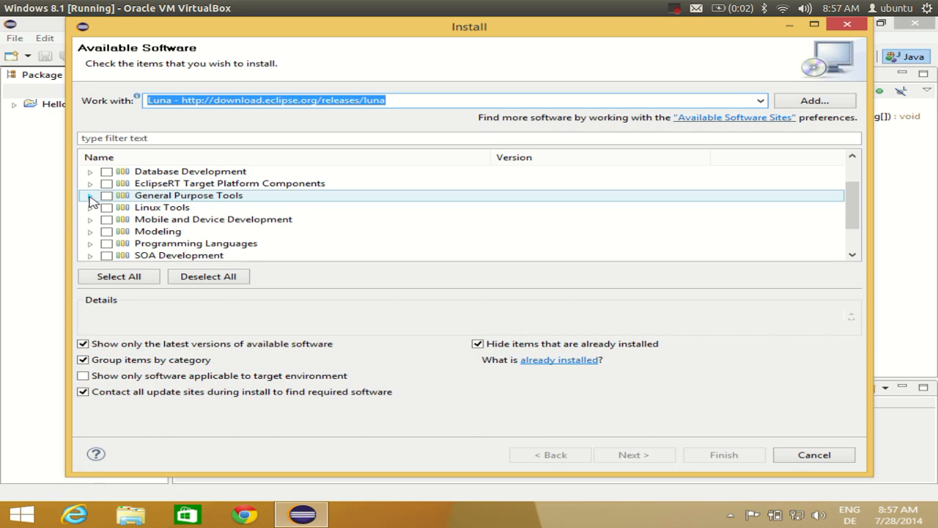
{"action": "left_click", "coordinate": [91, 195]}
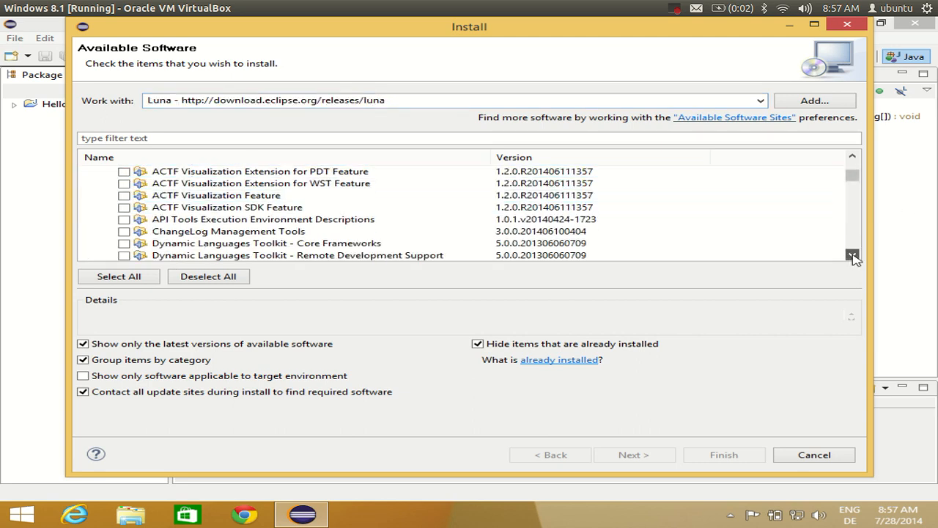
{"action": "scroll", "scroll_direction": "down", "scroll_amount": 3}
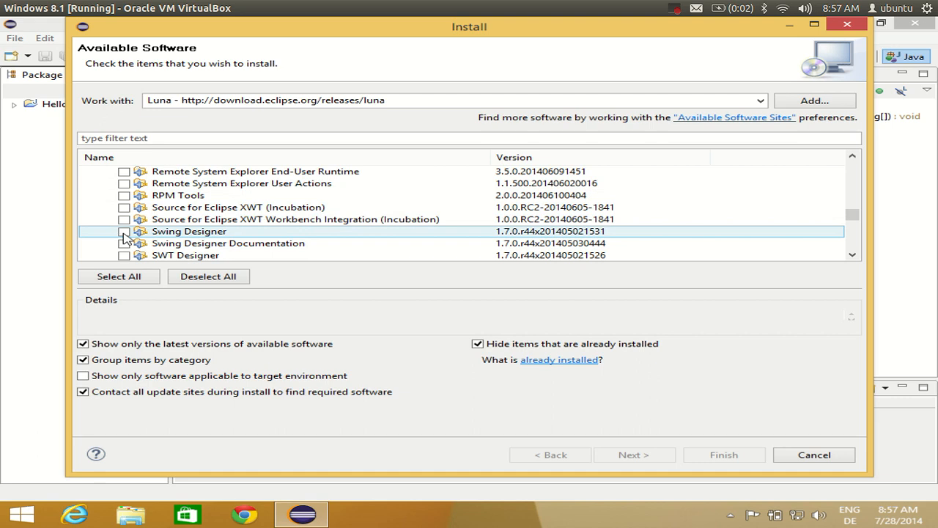
Step: Check Swing Designer, SWT Designer and WindowBuilder components, 14 items in total
{"action": "left_click", "coordinate": [123, 232]}
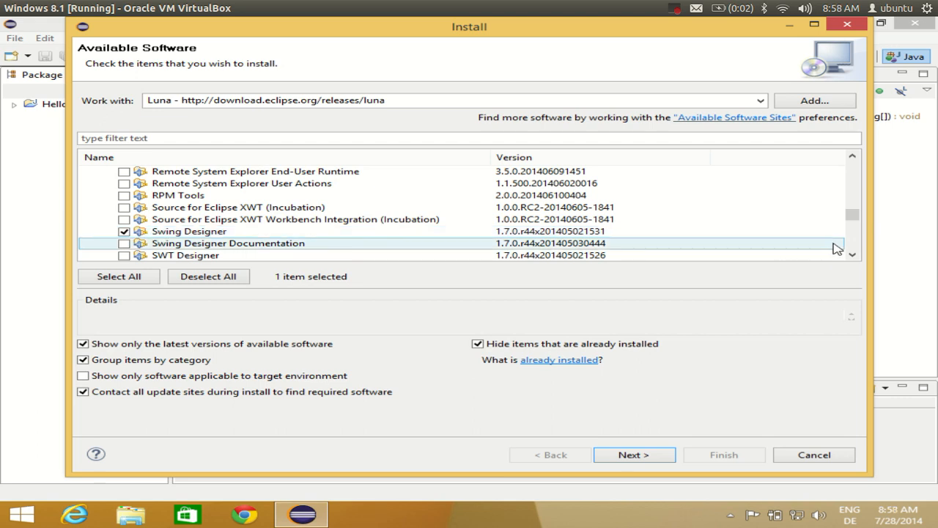
{"action": "scroll", "scroll_direction": "down", "scroll_amount": 3}
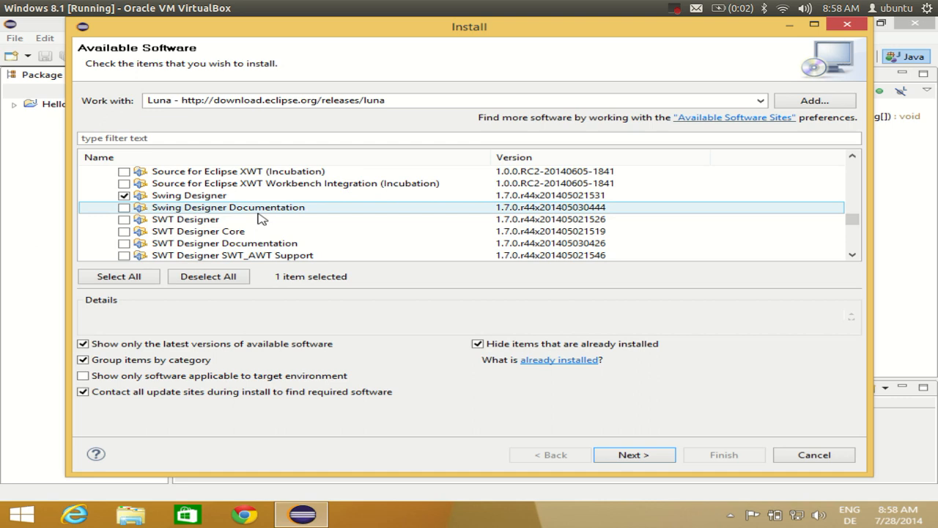
{"action": "left_click", "coordinate": [125, 220]}
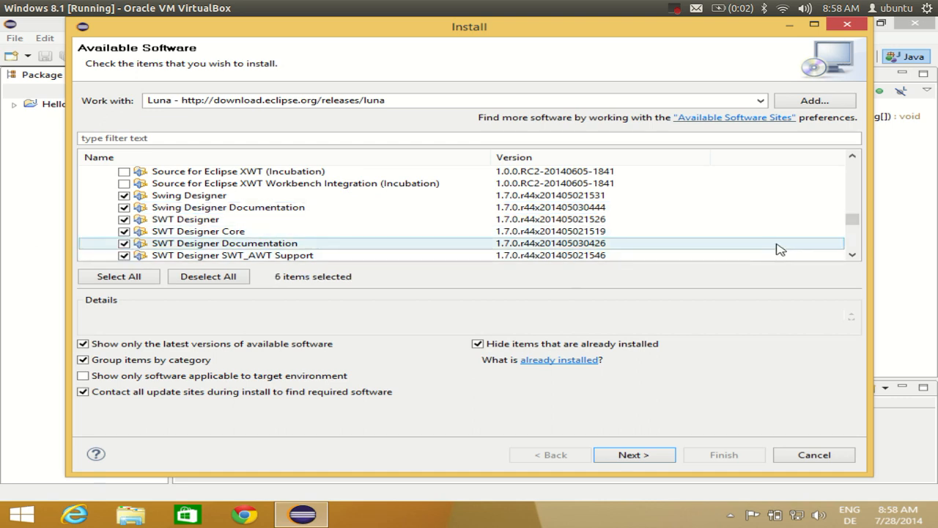
{"action": "scroll", "scroll_direction": "down", "scroll_amount": 3}
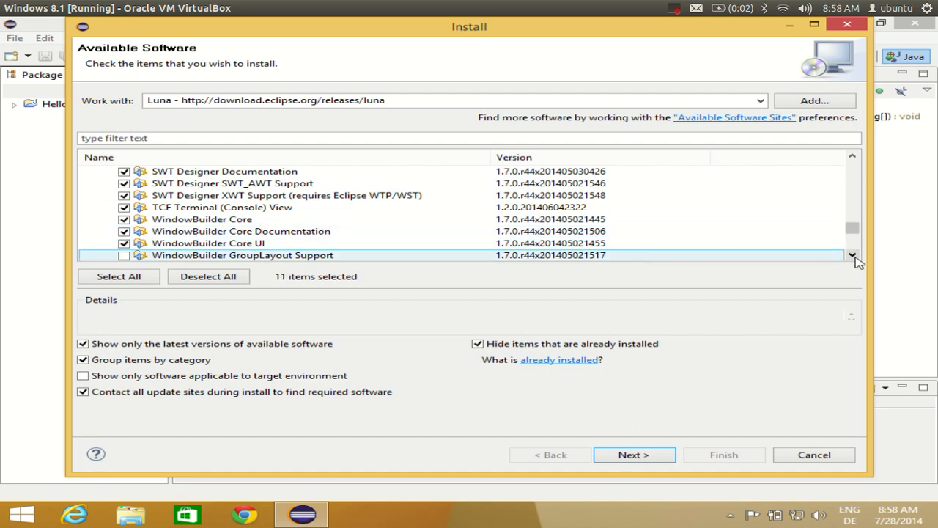
{"action": "scroll", "scroll_direction": "down", "scroll_amount": 3}
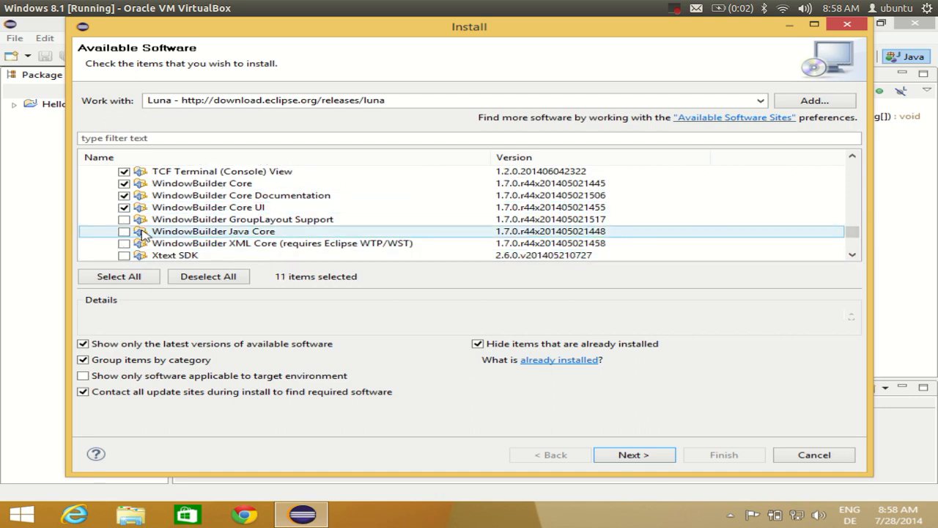
{"action": "left_click", "coordinate": [126, 243]}
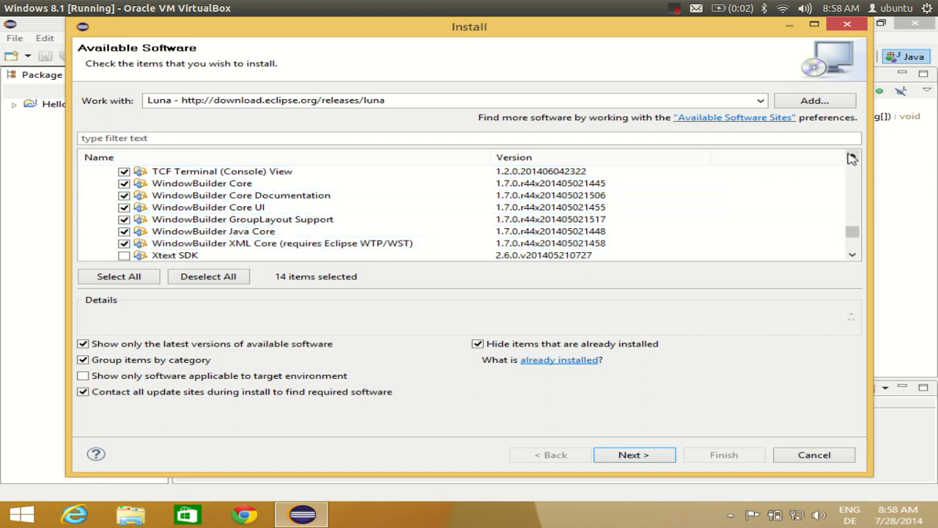
{"action": "left_click", "coordinate": [174, 255]}
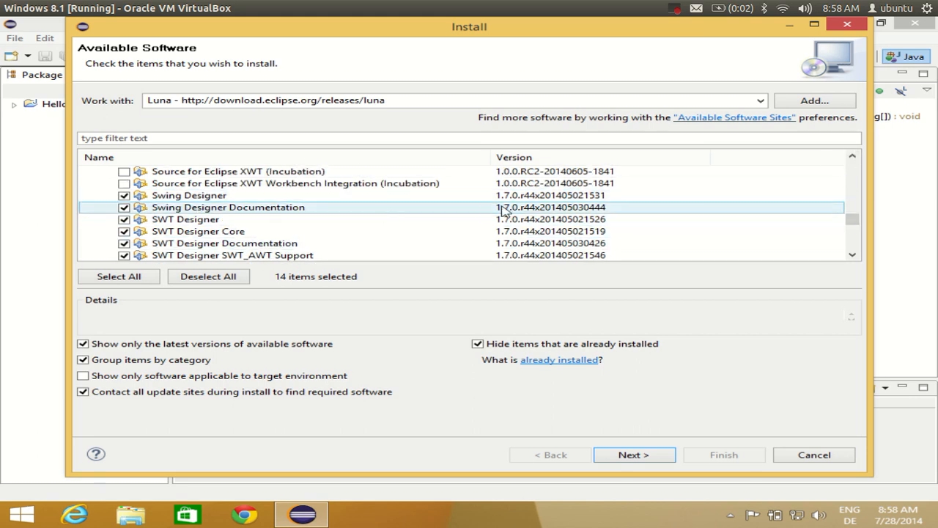
{"action": "mouse_move", "coordinate": [164, 208]}
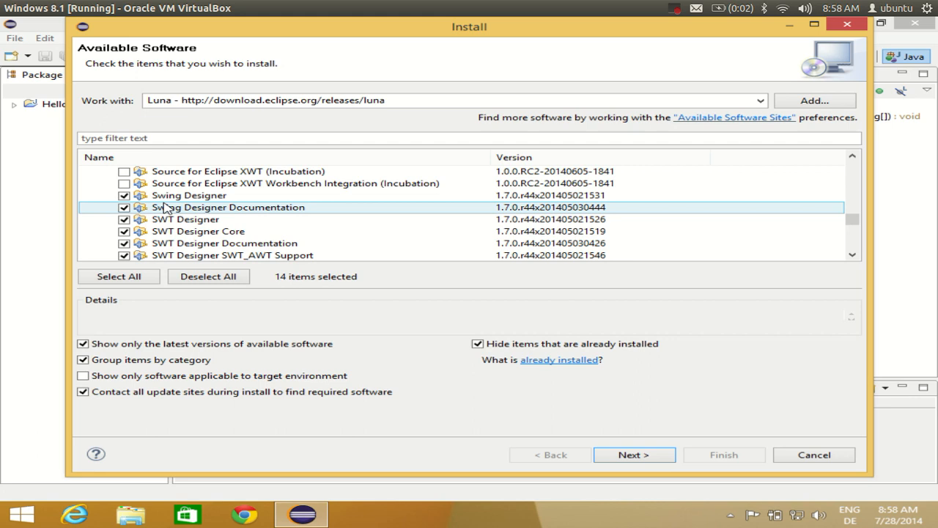
{"action": "left_click", "coordinate": [184, 220]}
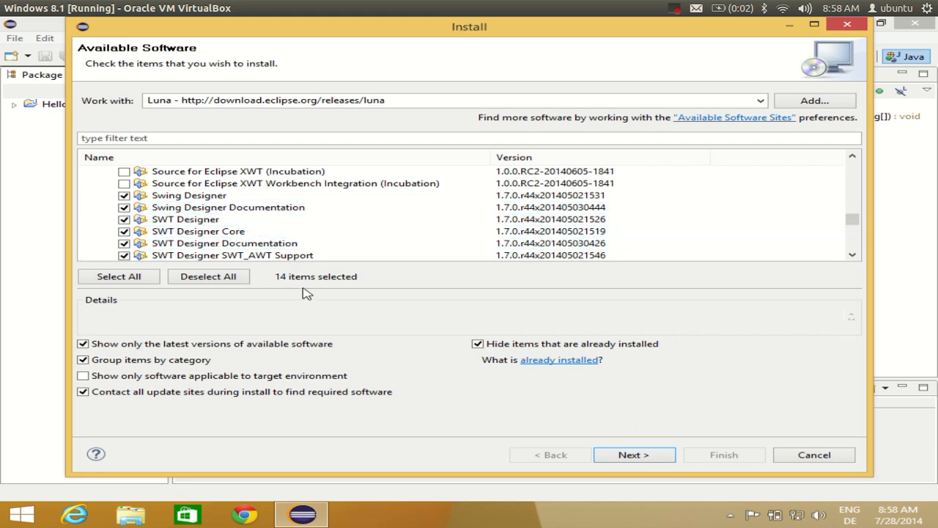
{"action": "mouse_move", "coordinate": [609, 440]}
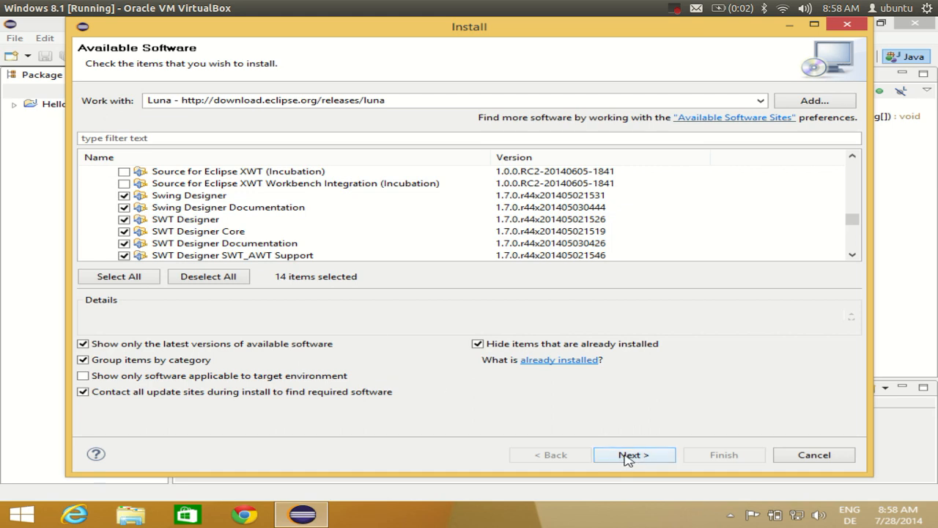
Step: Proceed through Install Details to the Review Licenses page
{"action": "left_click", "coordinate": [634, 454]}
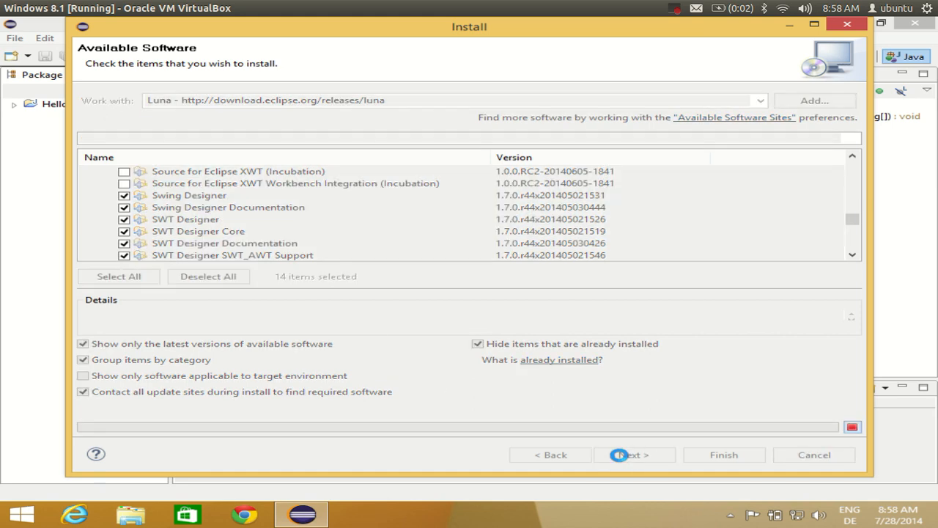
{"action": "left_click", "coordinate": [622, 454]}
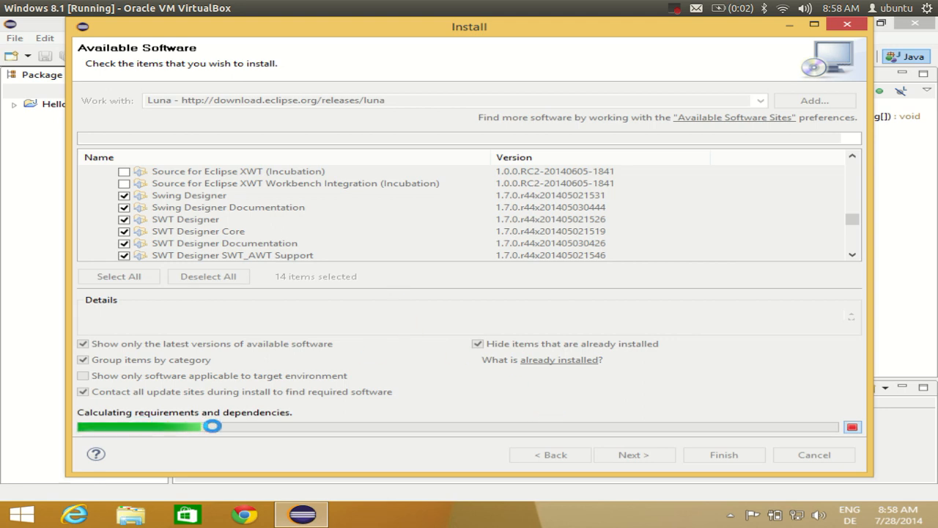
{"action": "left_click", "coordinate": [633, 455]}
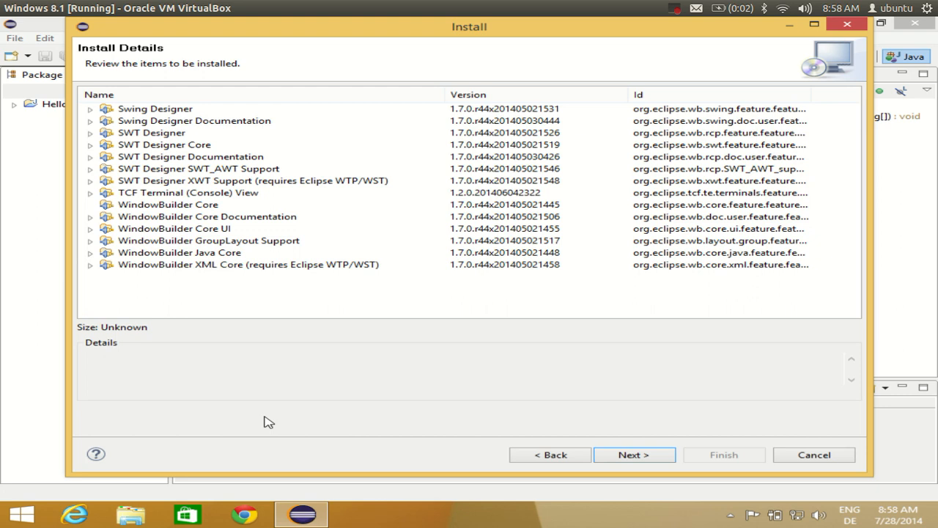
{"action": "mouse_move", "coordinate": [206, 300]}
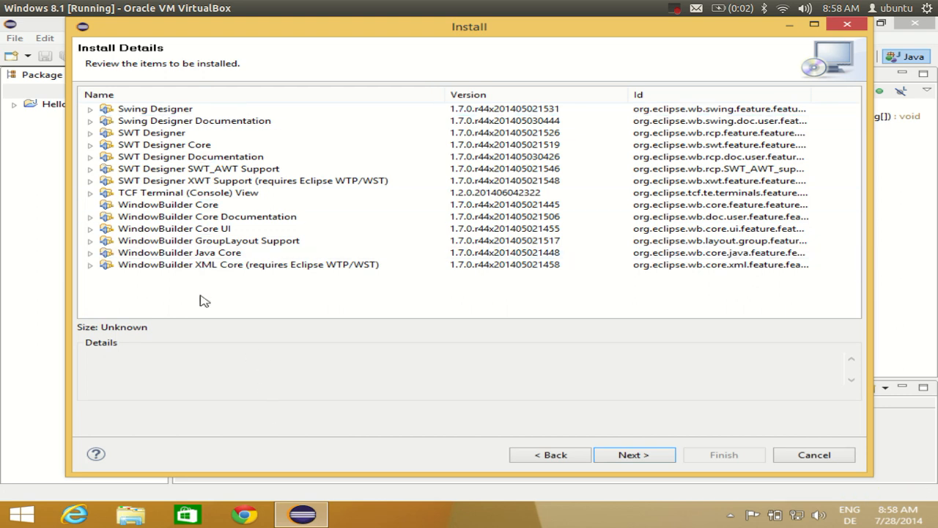
{"action": "left_click", "coordinate": [167, 205]}
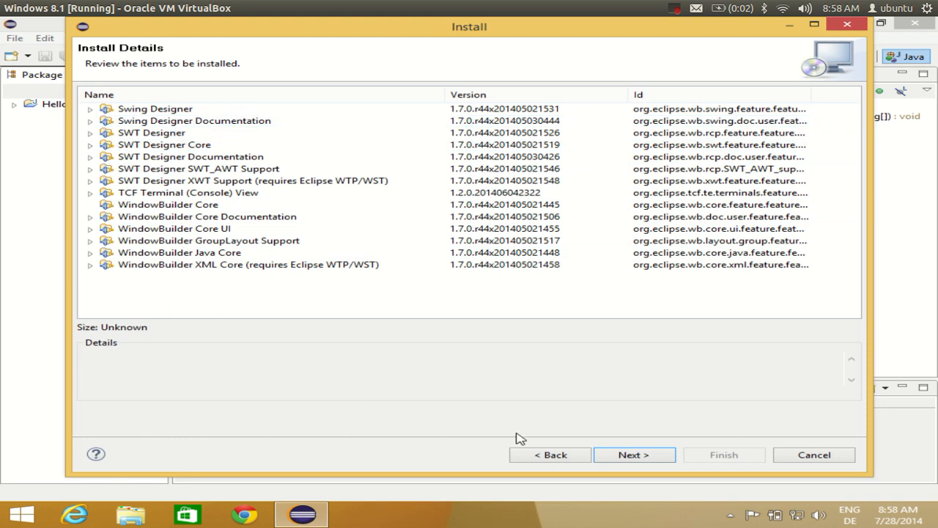
{"action": "left_click", "coordinate": [635, 455]}
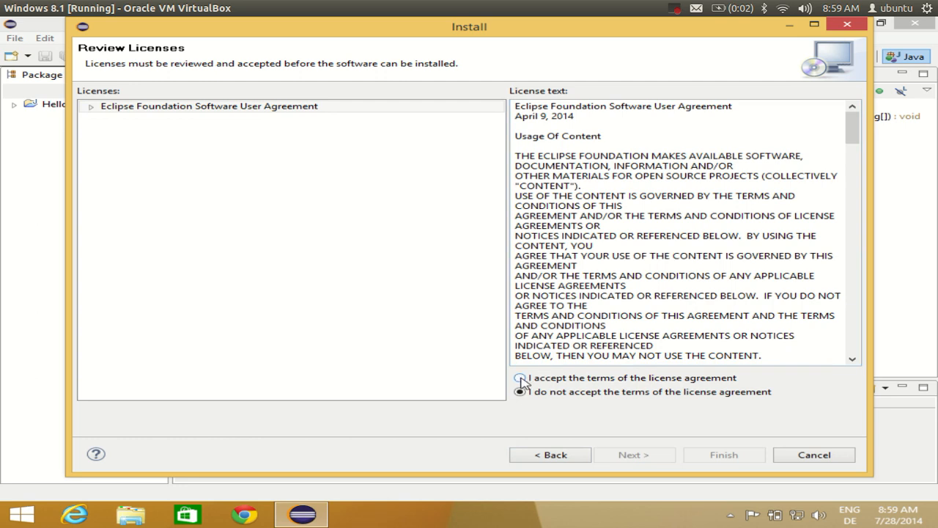
Step: Accept the license agreement and finish to start installing
{"action": "left_click", "coordinate": [519, 378]}
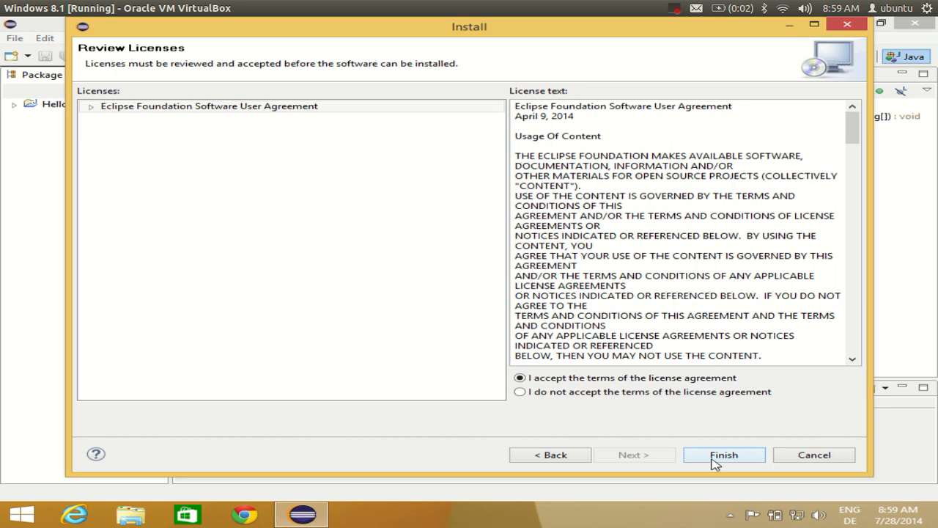
{"action": "left_click", "coordinate": [729, 454]}
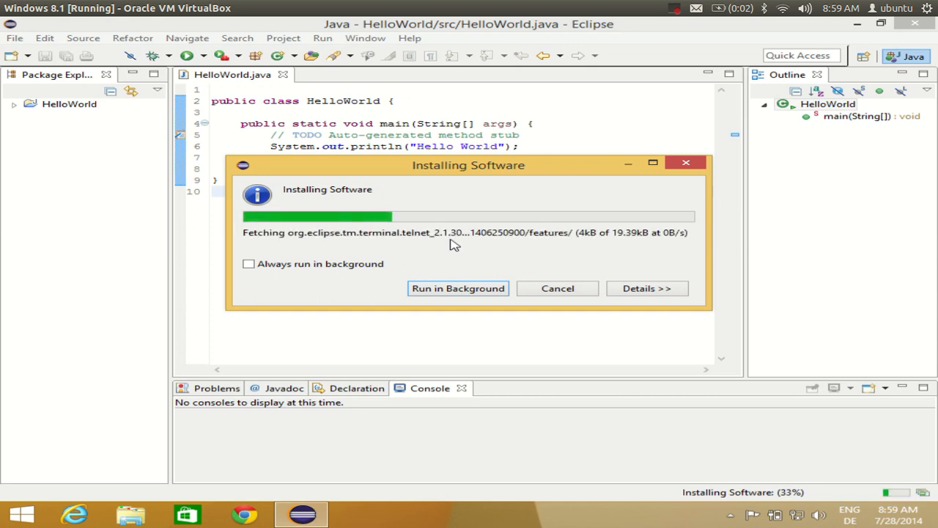
{"action": "mouse_move", "coordinate": [469, 251]}
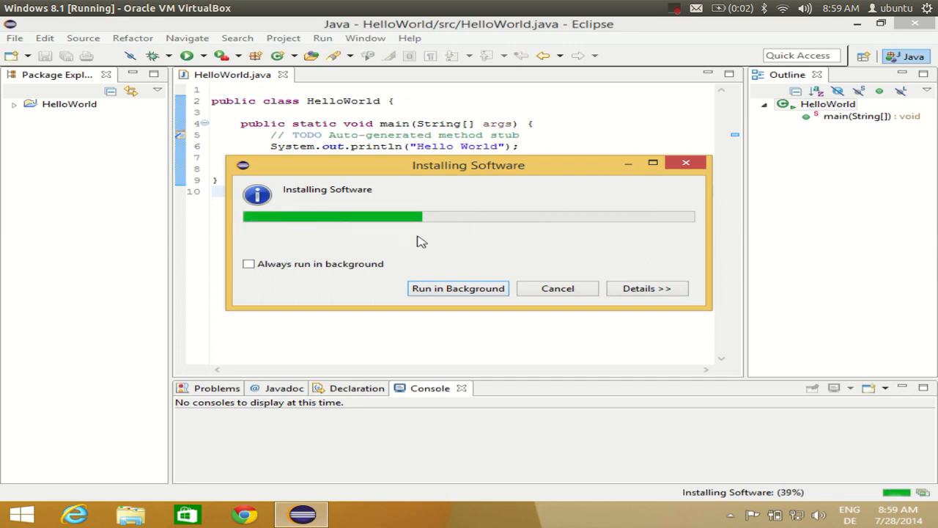
{"action": "mouse_move", "coordinate": [513, 255]}
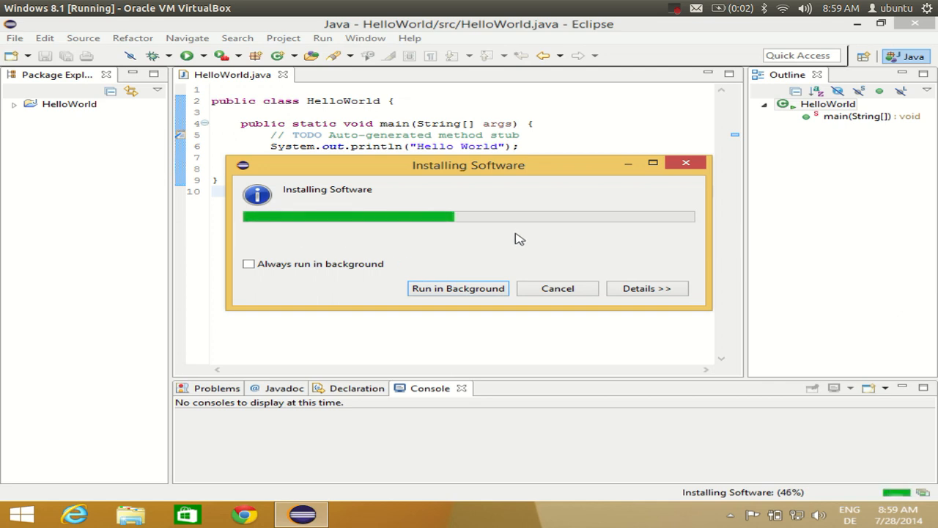
{"action": "mouse_move", "coordinate": [667, 223]}
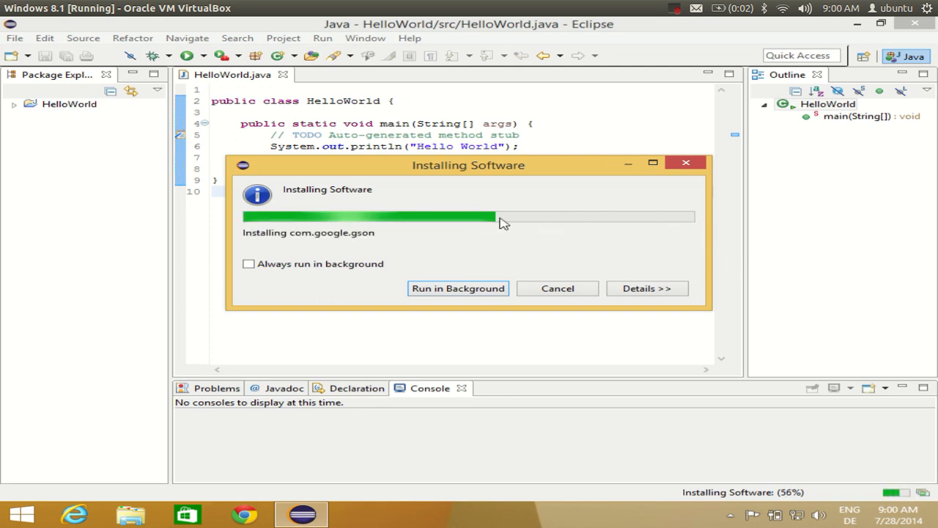
{"action": "mouse_move", "coordinate": [548, 221]}
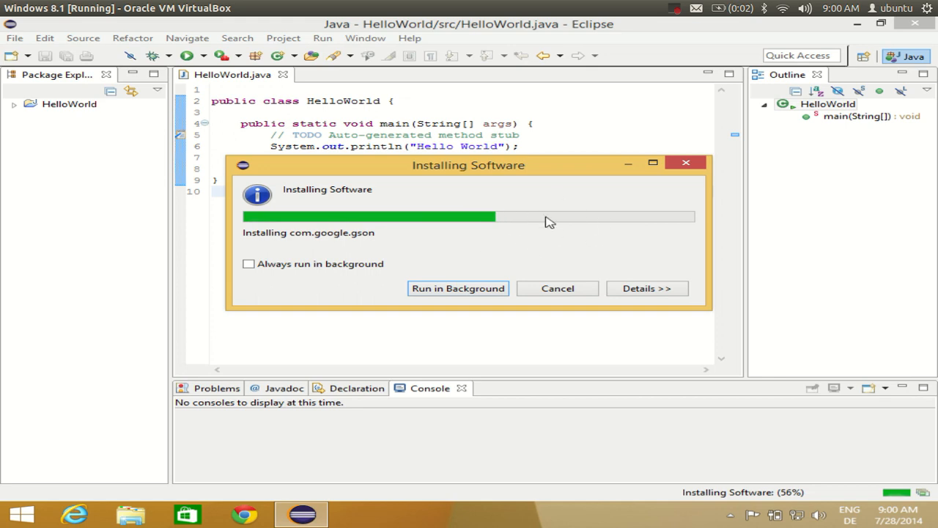
{"action": "mouse_move", "coordinate": [685, 22]}
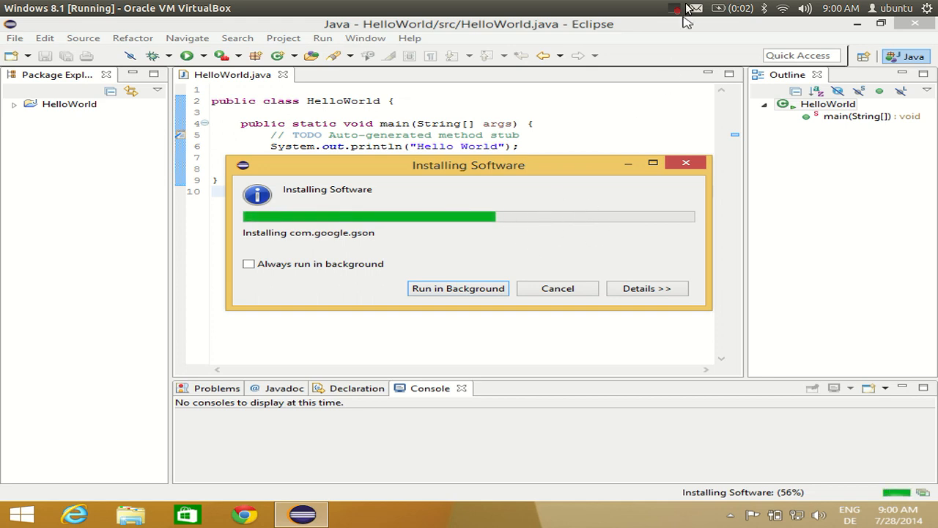
Step: Wait while the Installing Software progress runs to completion
{"action": "left_click", "coordinate": [675, 9]}
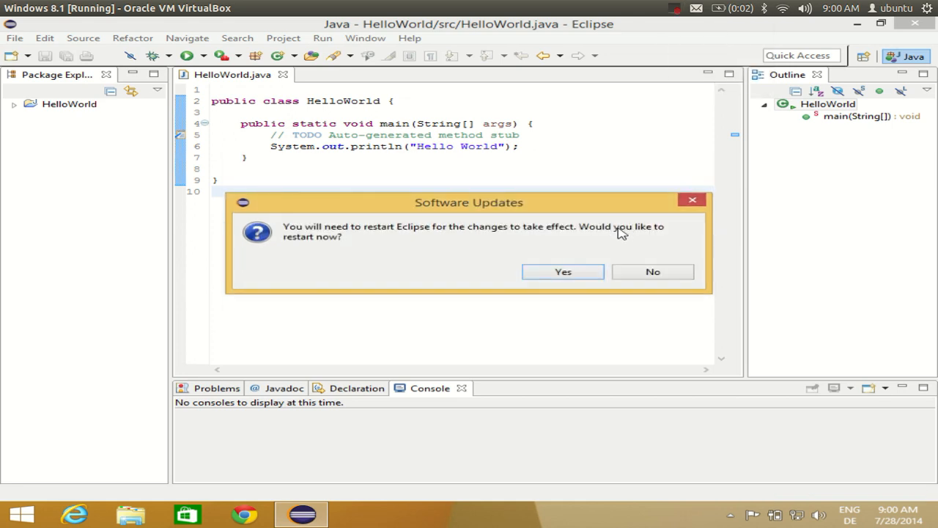
{"action": "mouse_move", "coordinate": [300, 239]}
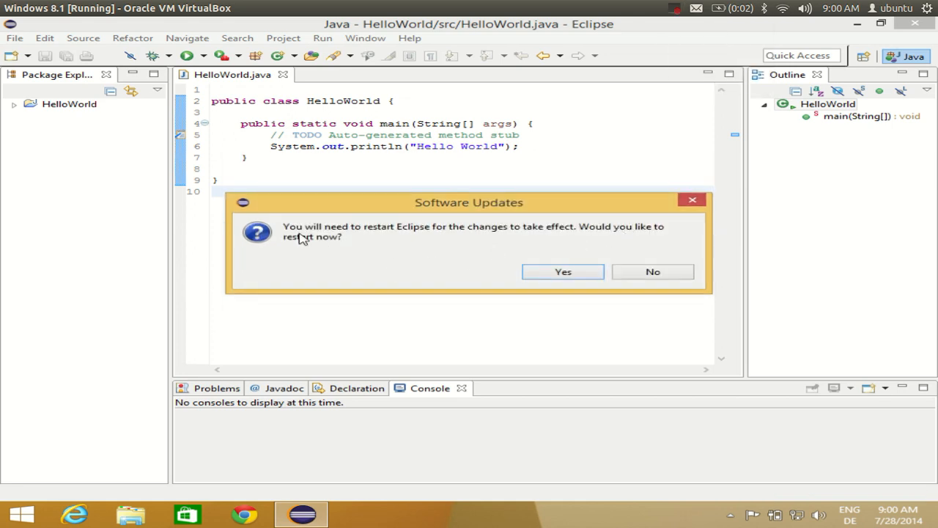
{"action": "mouse_move", "coordinate": [320, 238]}
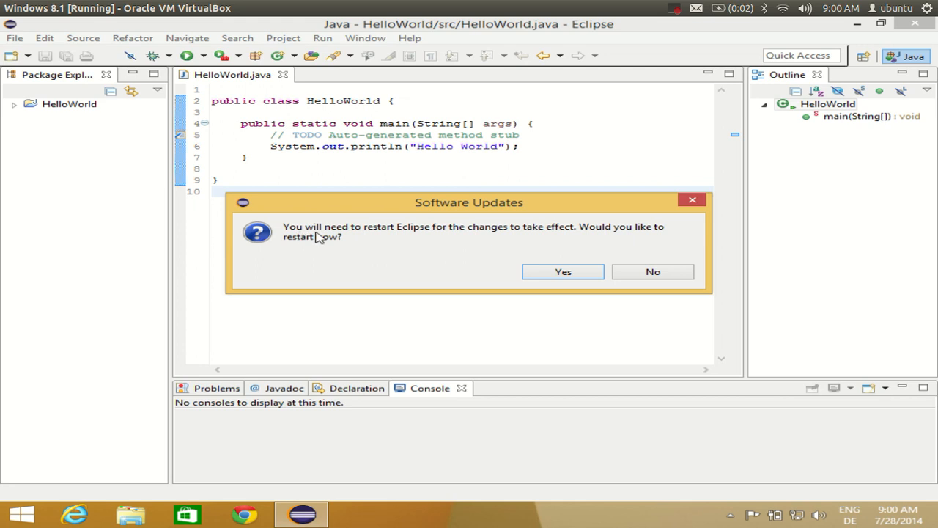
{"action": "mouse_move", "coordinate": [465, 235]}
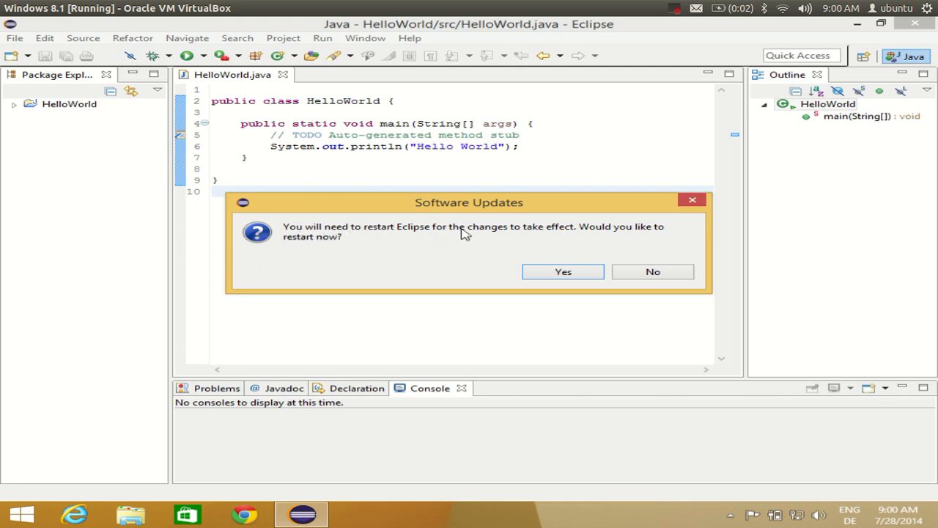
{"action": "mouse_move", "coordinate": [566, 233]}
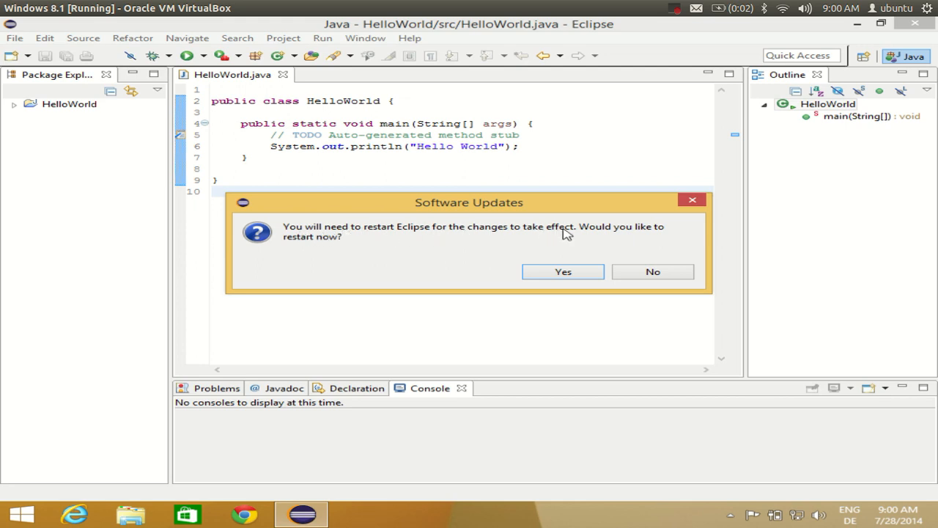
{"action": "mouse_move", "coordinate": [582, 255]}
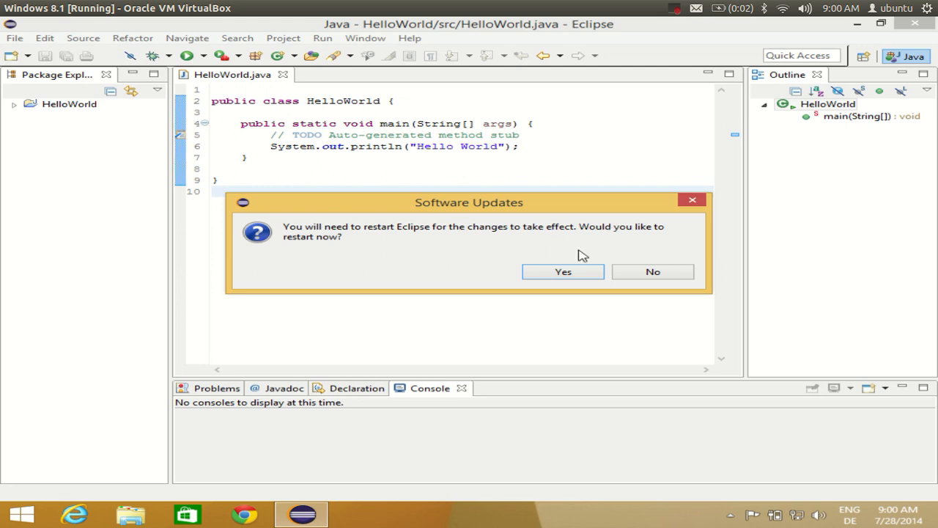
Step: Answer Yes to restart Eclipse so the installed software takes effect
{"action": "left_click", "coordinate": [652, 271]}
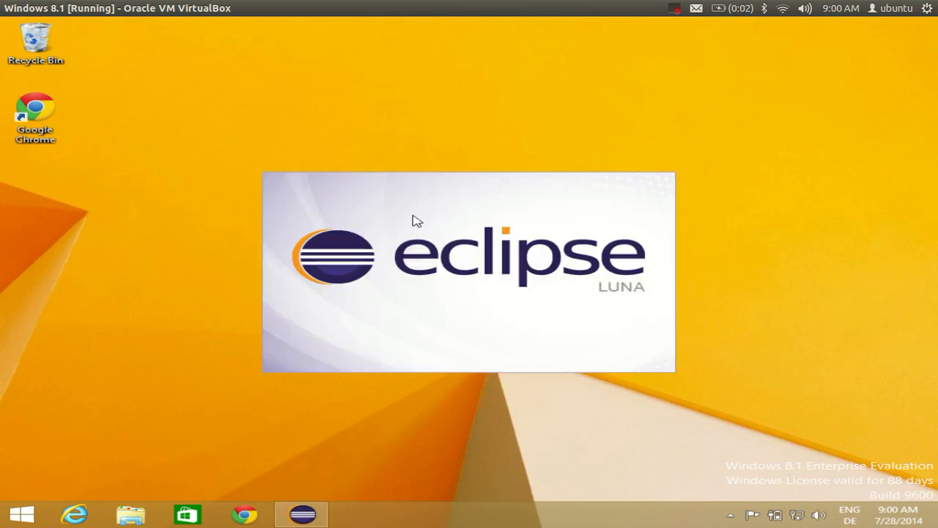
{"action": "mouse_move", "coordinate": [598, 298]}
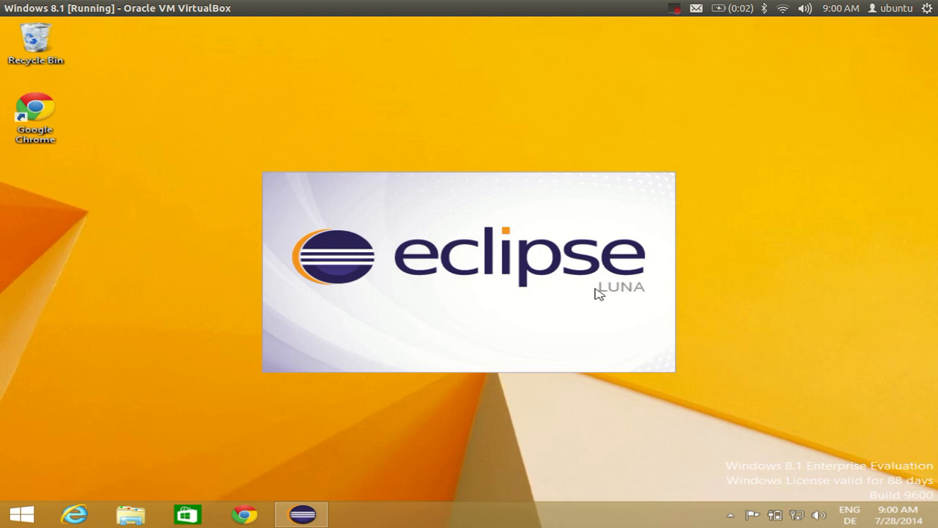
{"action": "mouse_move", "coordinate": [478, 272]}
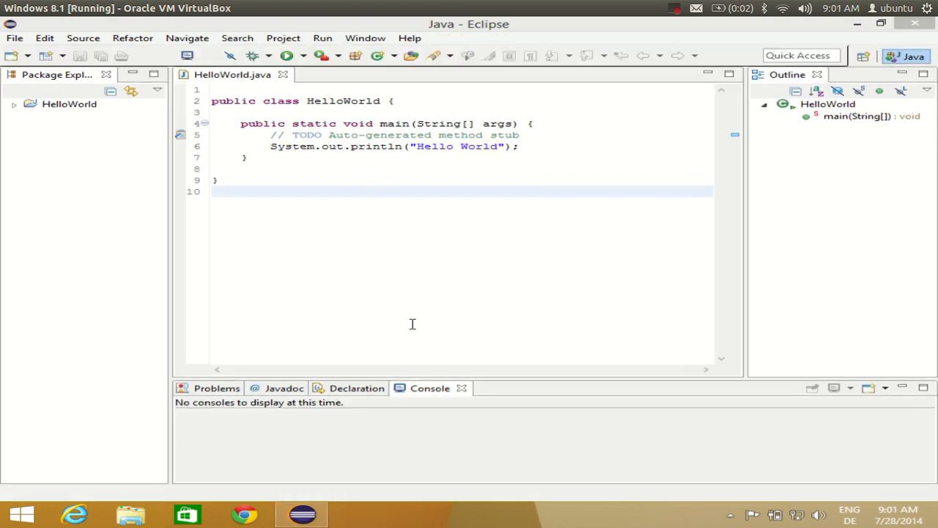
{"action": "mouse_move", "coordinate": [357, 283]}
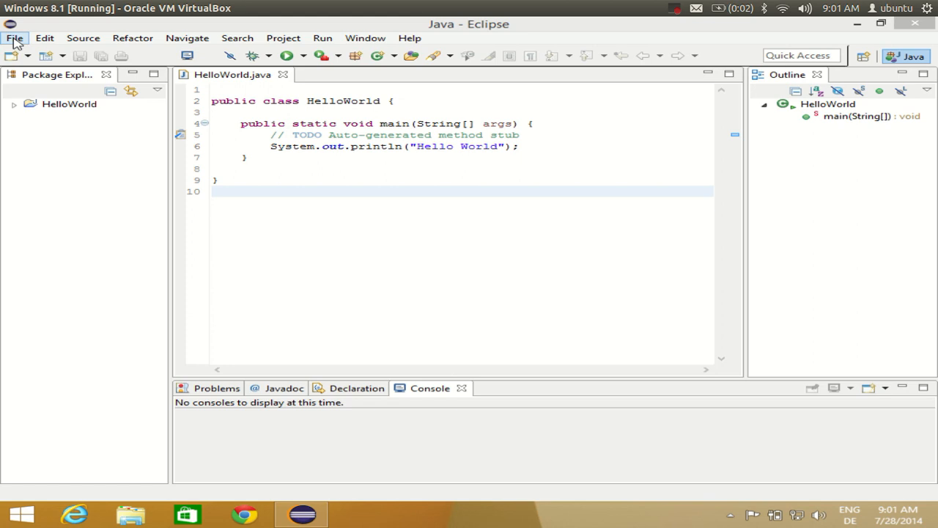
Step: Start a New Java Project wizard, then cancel it back to the HelloWorld editor
{"action": "left_click", "coordinate": [57, 103]}
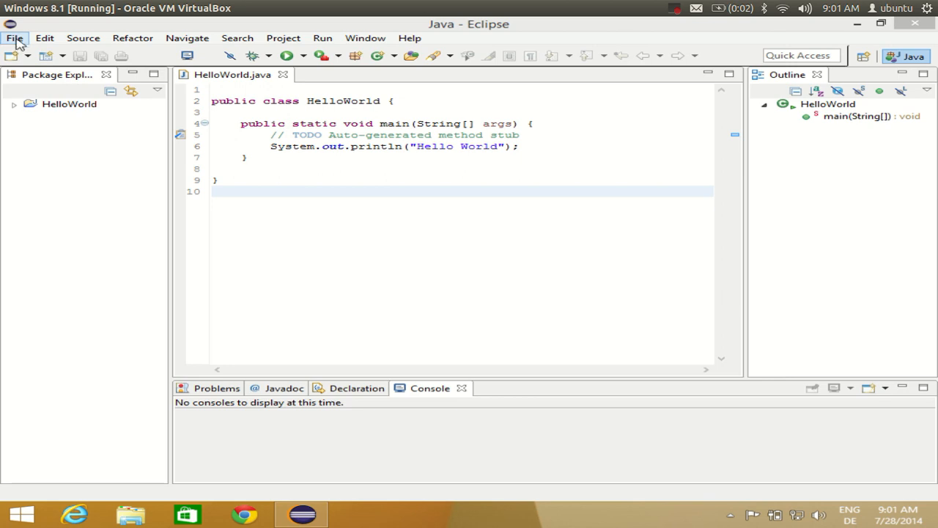
{"action": "left_click", "coordinate": [21, 38]}
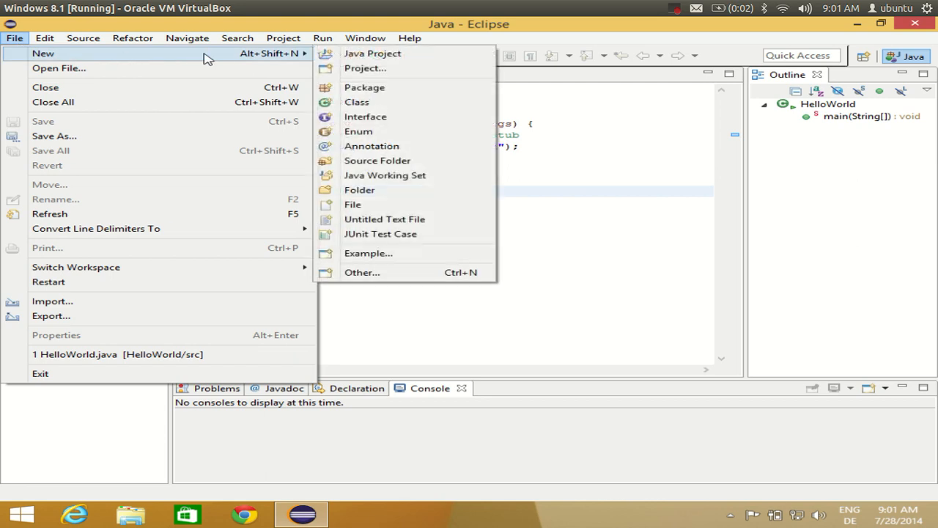
{"action": "mouse_move", "coordinate": [379, 53]}
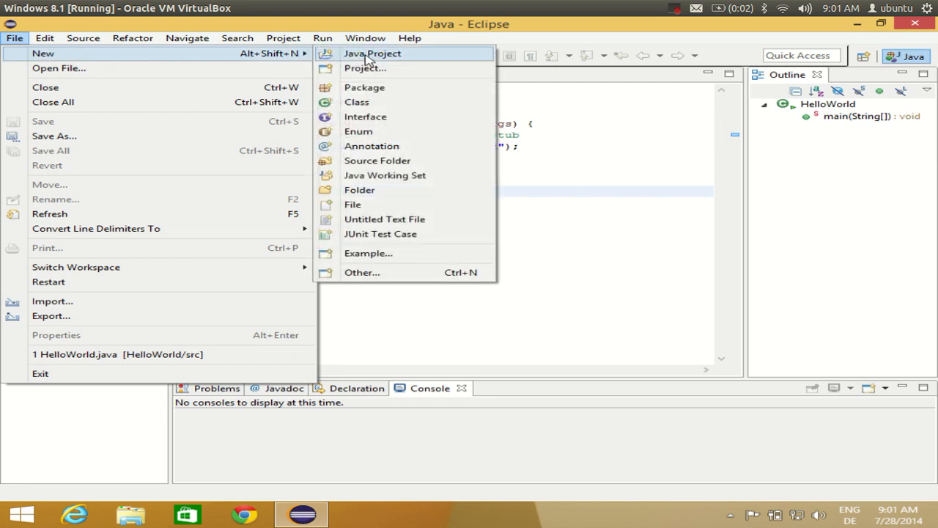
{"action": "left_click", "coordinate": [381, 53]}
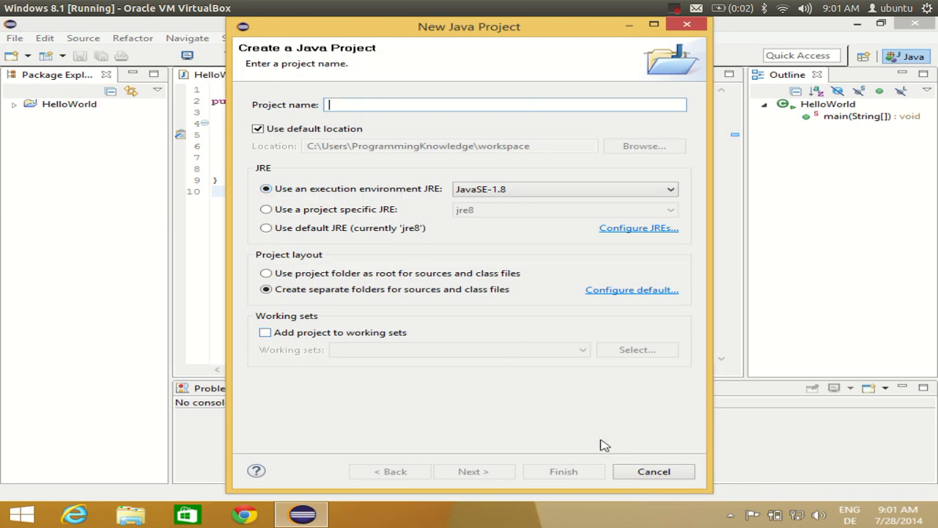
{"action": "mouse_move", "coordinate": [430, 282]}
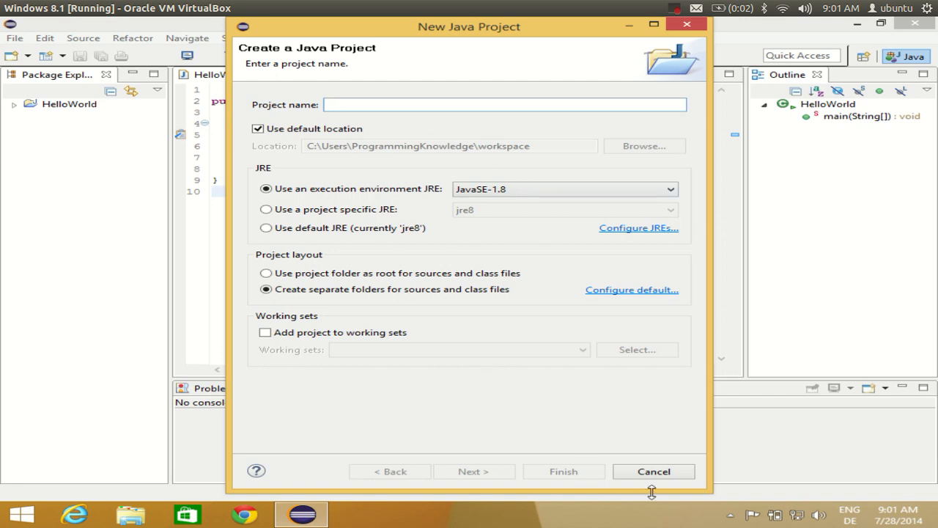
{"action": "left_click", "coordinate": [652, 472]}
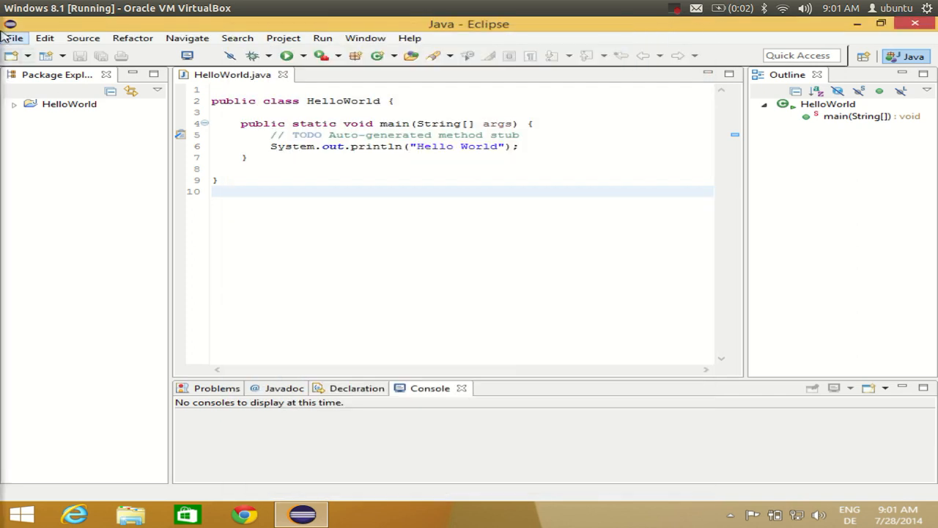
Step: Bring up the full New wizard list via File > New > Other and scroll to WindowBuilder
{"action": "left_click", "coordinate": [18, 38]}
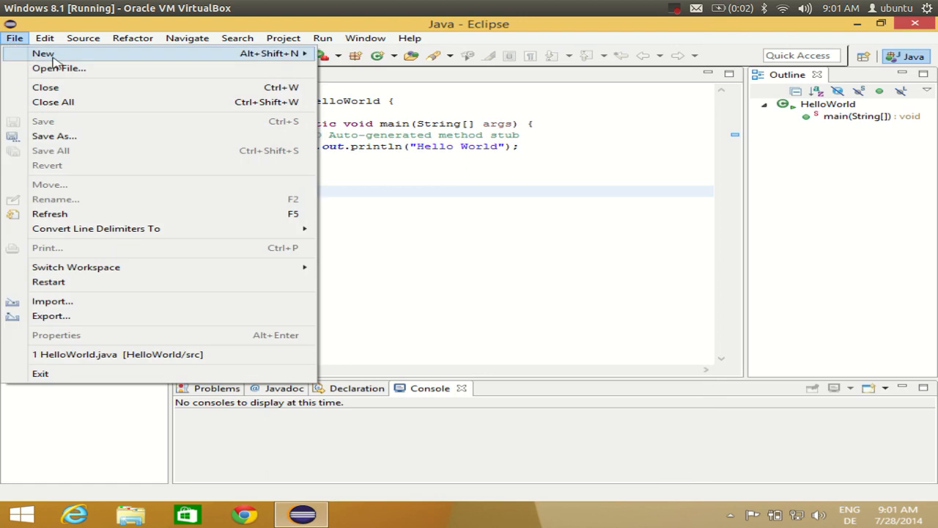
{"action": "left_click", "coordinate": [35, 53]}
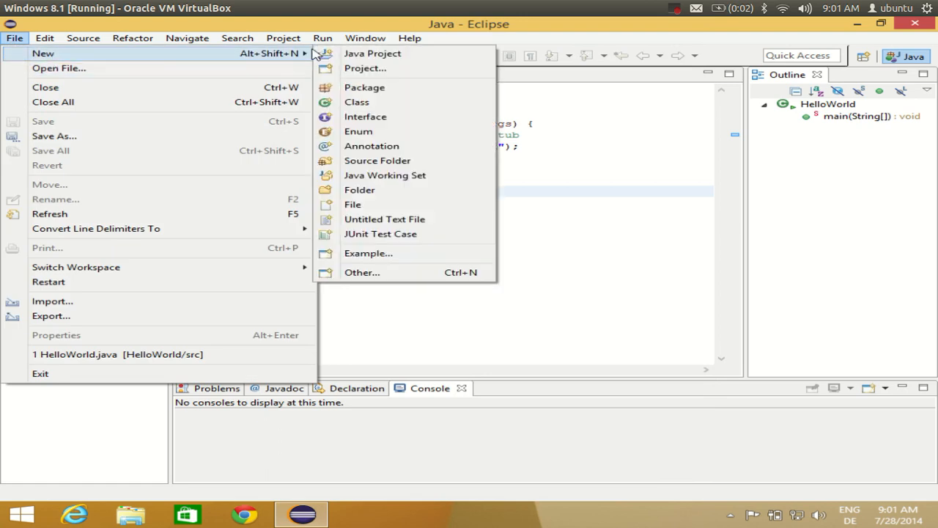
{"action": "mouse_move", "coordinate": [361, 277]}
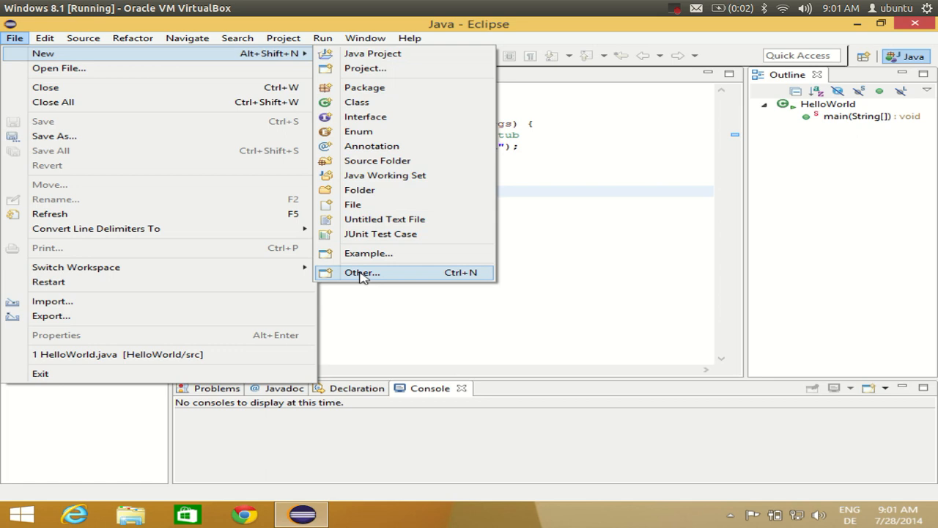
{"action": "mouse_move", "coordinate": [358, 132]}
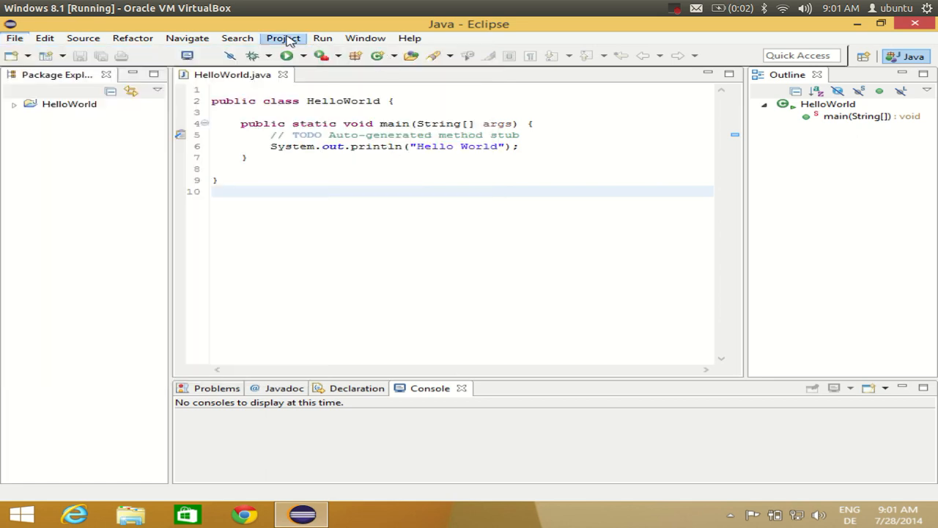
{"action": "left_click", "coordinate": [18, 38]}
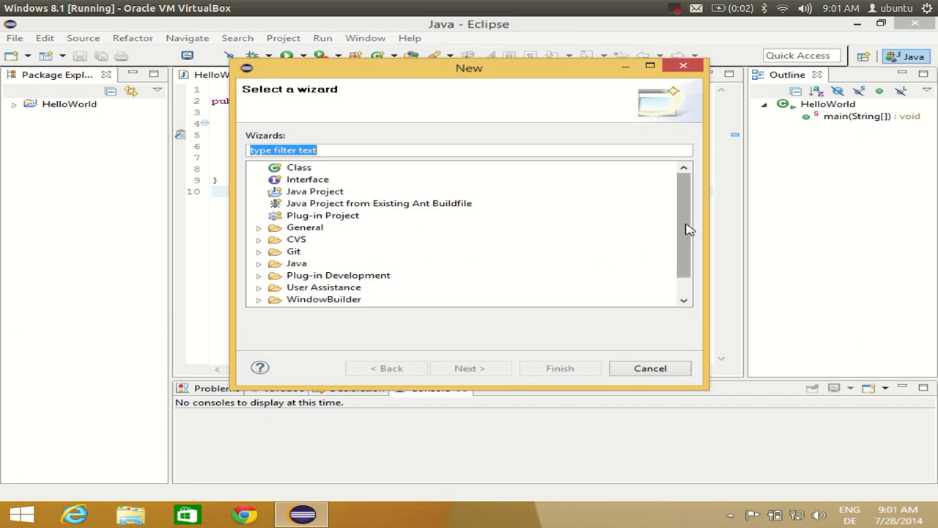
{"action": "scroll", "scroll_direction": "down", "scroll_amount": 3}
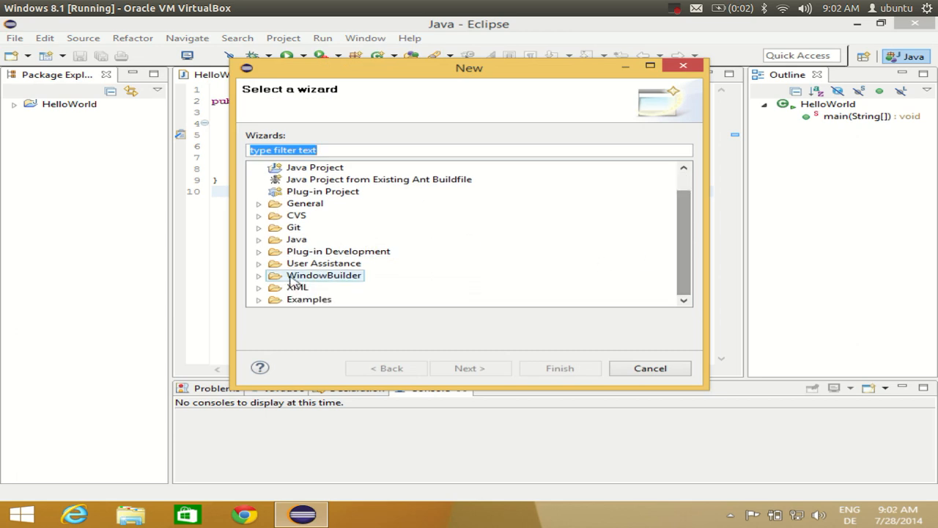
{"action": "mouse_move", "coordinate": [277, 281]}
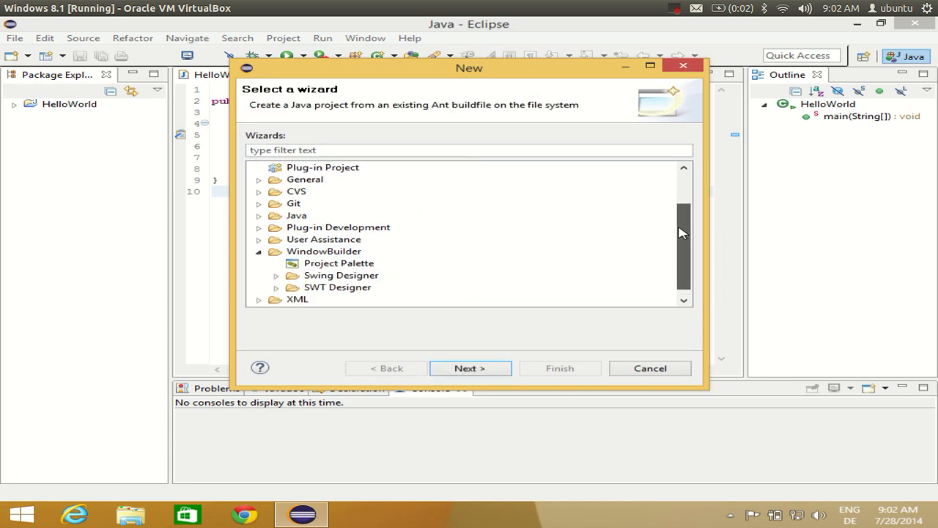
{"action": "scroll", "scroll_direction": "down", "scroll_amount": 3}
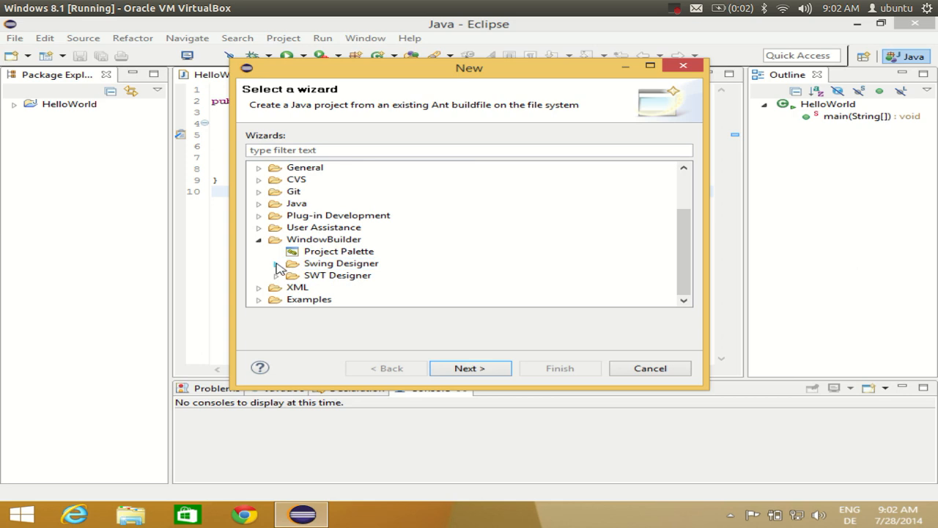
Step: Select Swing Designer's Application Window wizard and continue to its setup page
{"action": "left_click", "coordinate": [282, 262]}
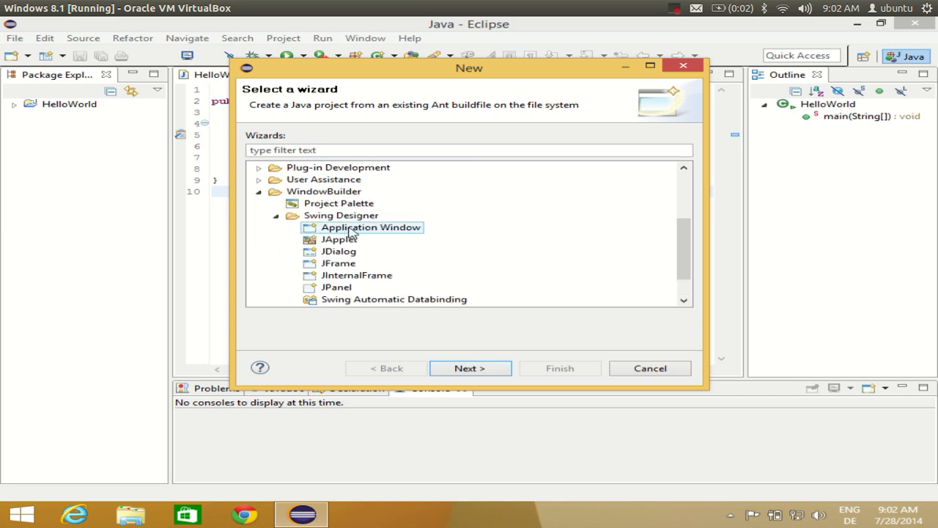
{"action": "left_click", "coordinate": [370, 228]}
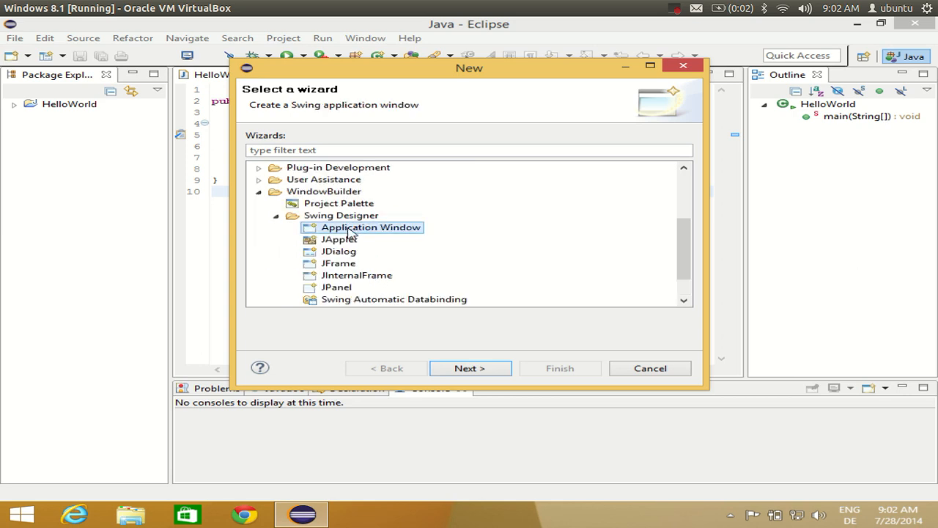
{"action": "mouse_move", "coordinate": [299, 189]}
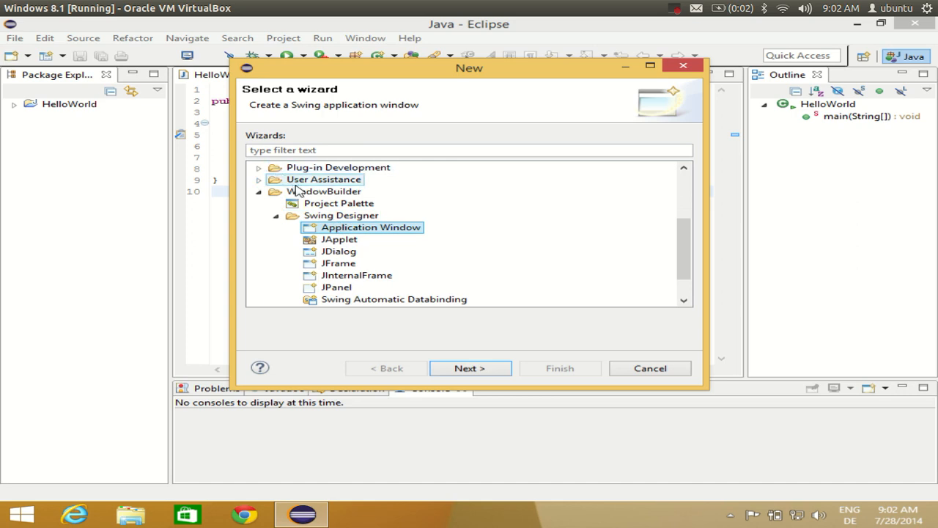
{"action": "left_click", "coordinate": [334, 214]}
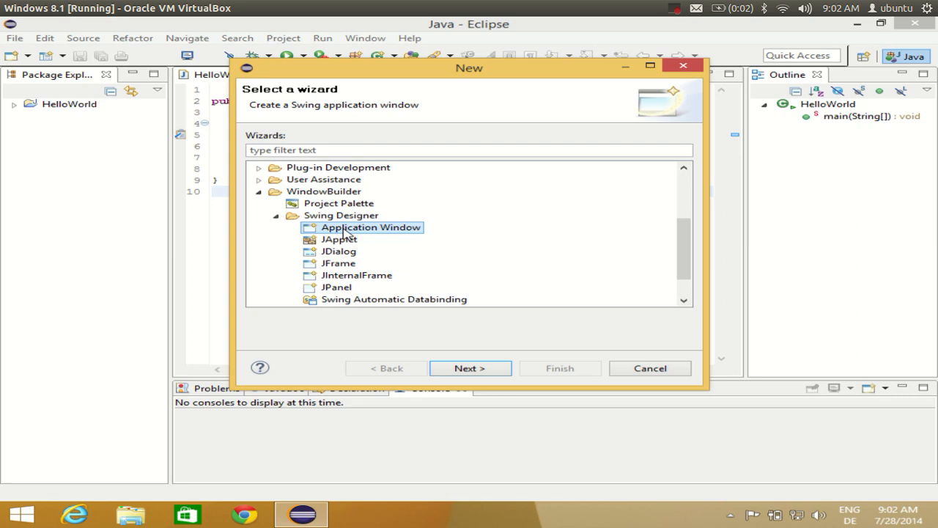
{"action": "mouse_move", "coordinate": [357, 235]}
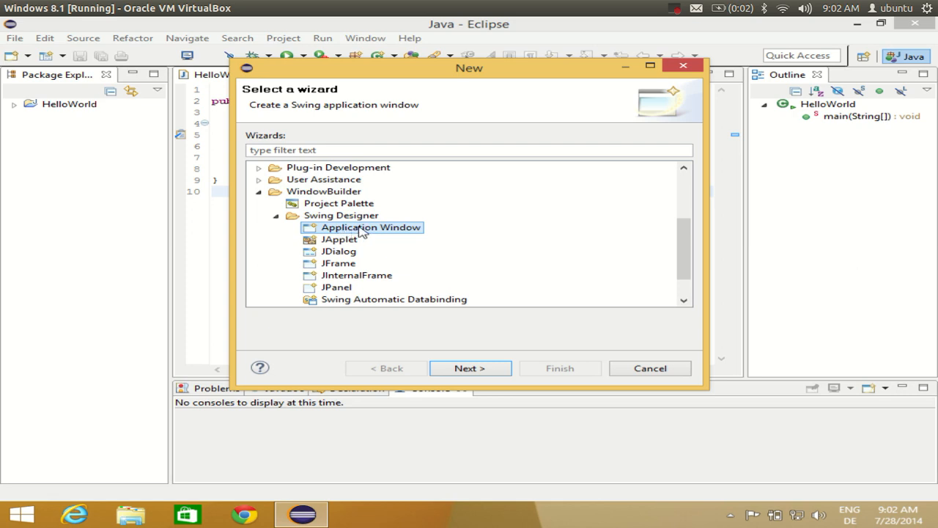
{"action": "left_click", "coordinate": [469, 368]}
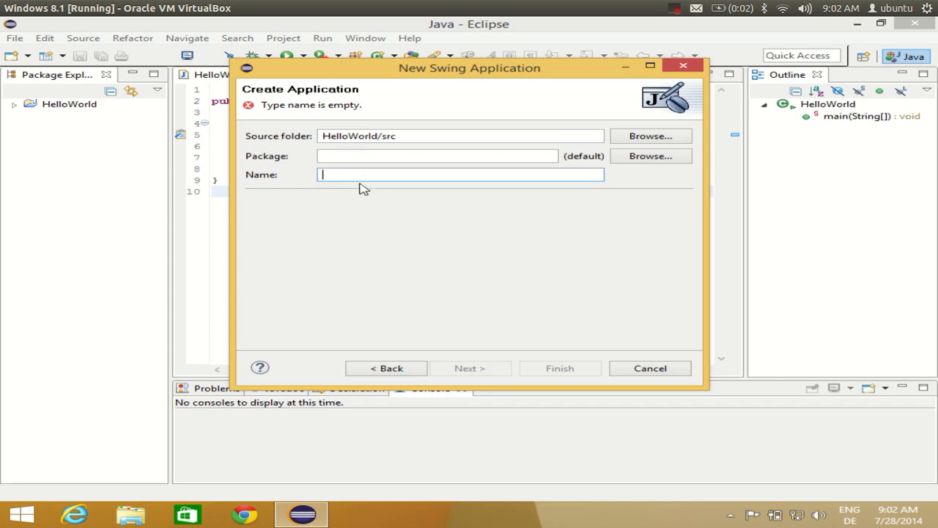
{"action": "mouse_move", "coordinate": [360, 179]}
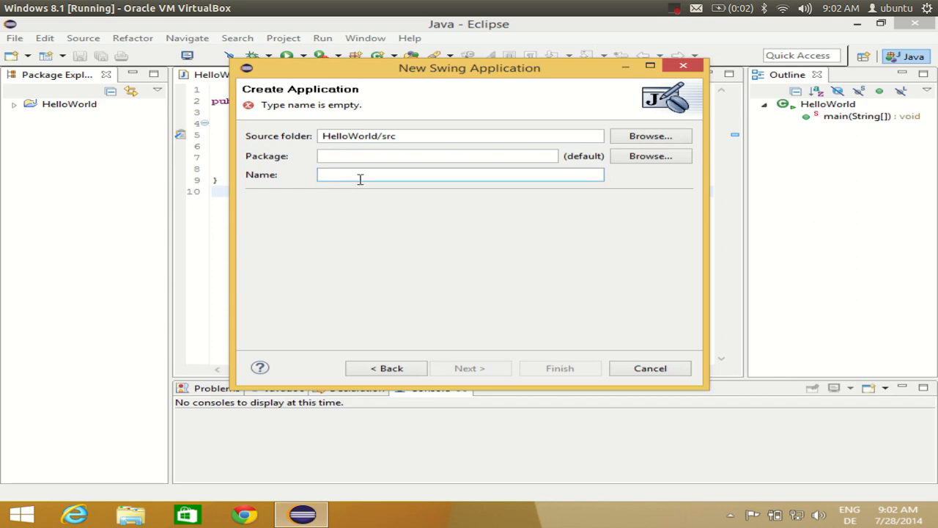
{"action": "mouse_move", "coordinate": [364, 174]}
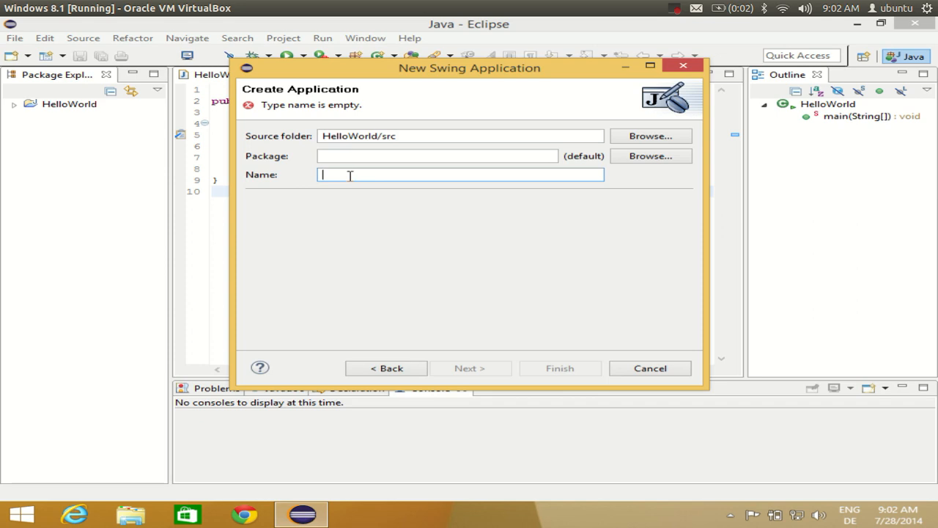
{"action": "mouse_move", "coordinate": [357, 172]}
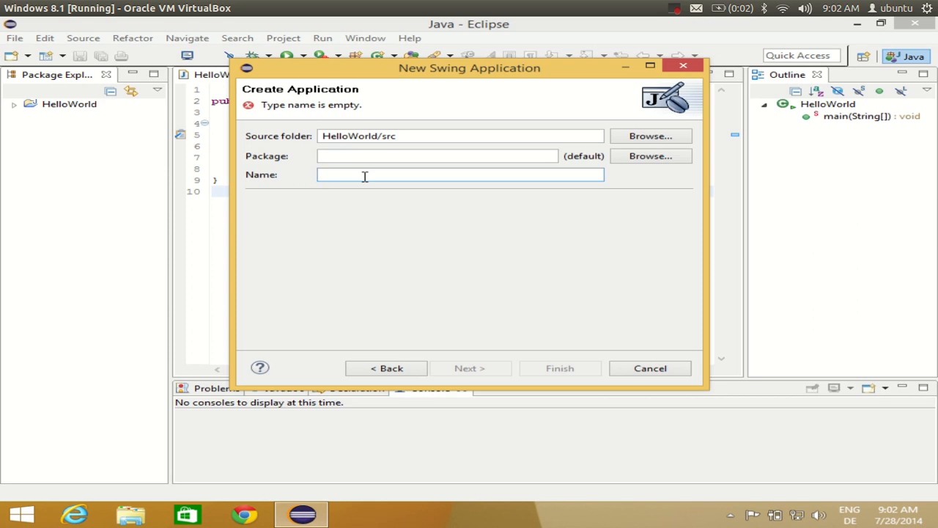
Step: Name the application Helloworld, browse the source folders, and keep HelloWorld/src
{"action": "type", "text": "Helloworld"}
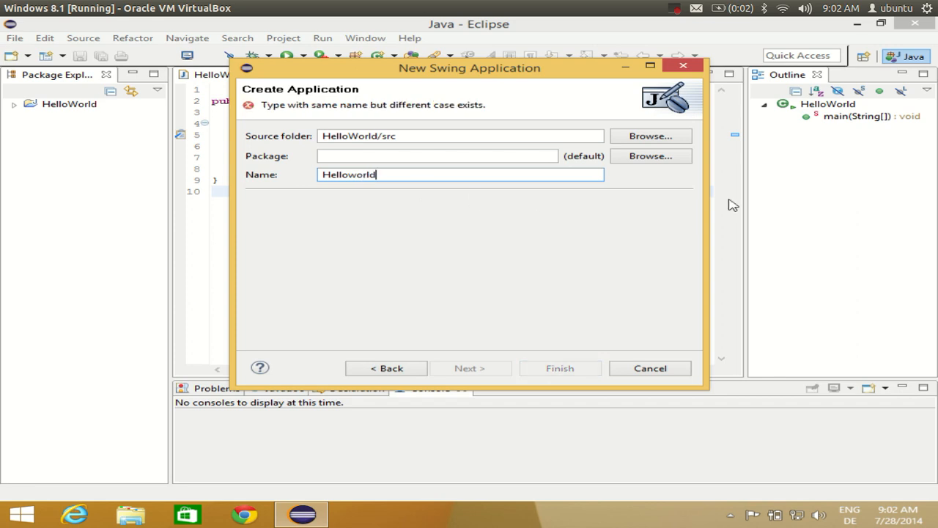
{"action": "mouse_move", "coordinate": [630, 144]}
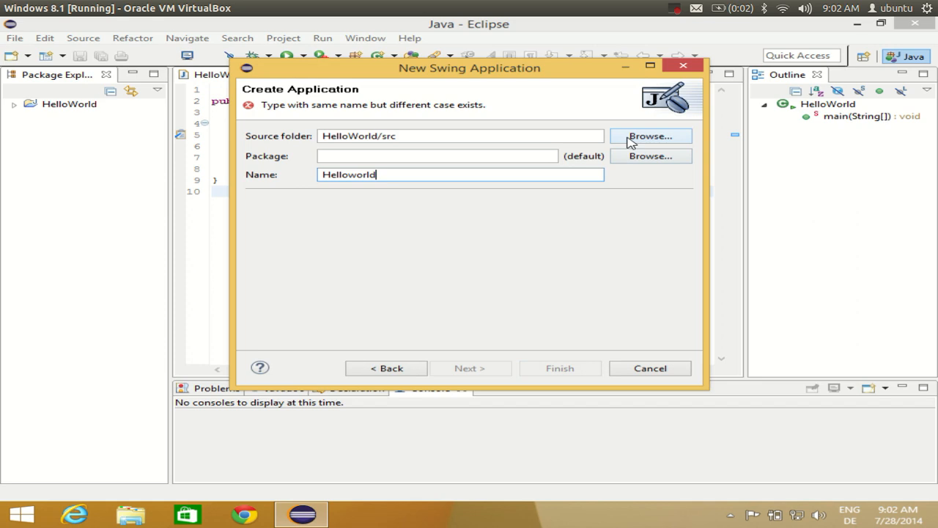
{"action": "left_click", "coordinate": [650, 135]}
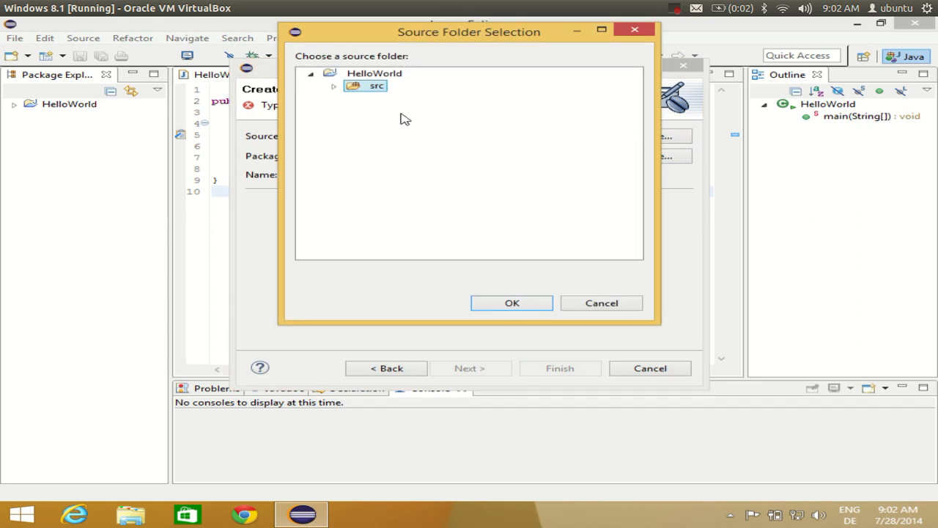
{"action": "left_click", "coordinate": [370, 74]}
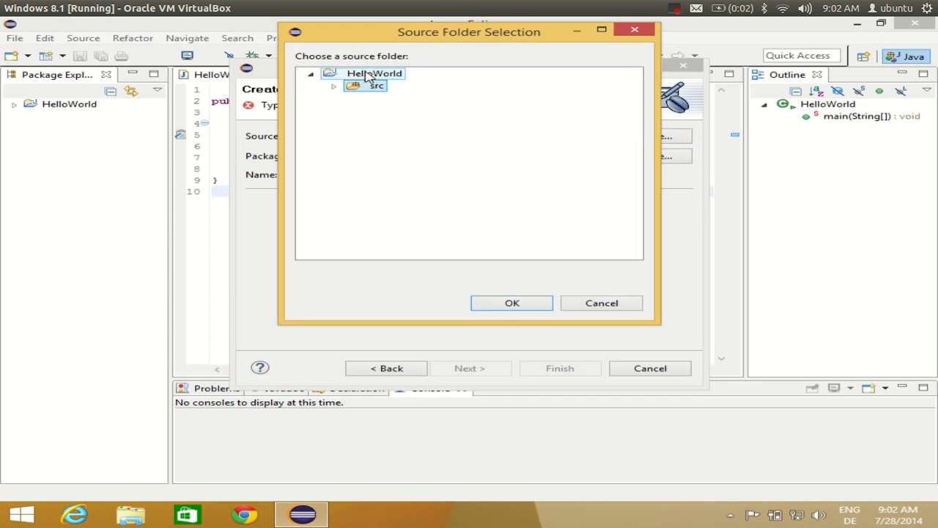
{"action": "left_click", "coordinate": [374, 73]}
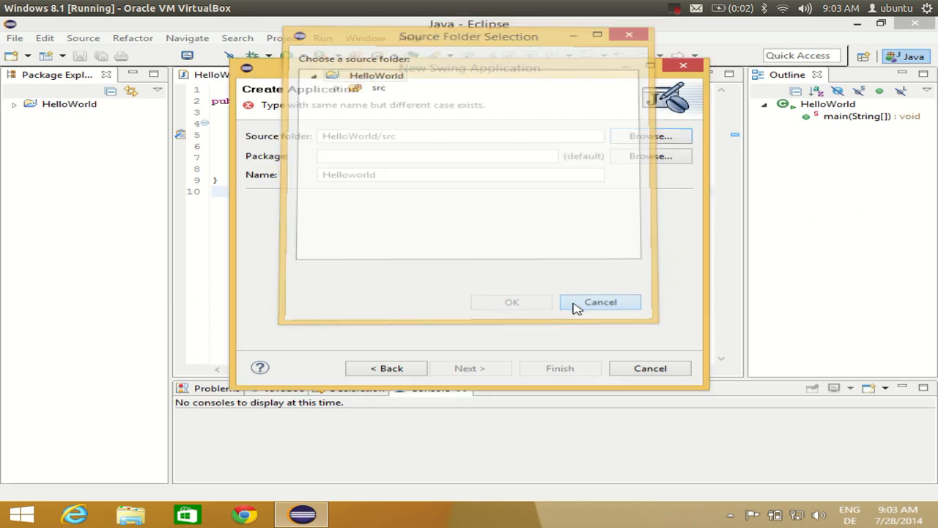
{"action": "left_click", "coordinate": [600, 302]}
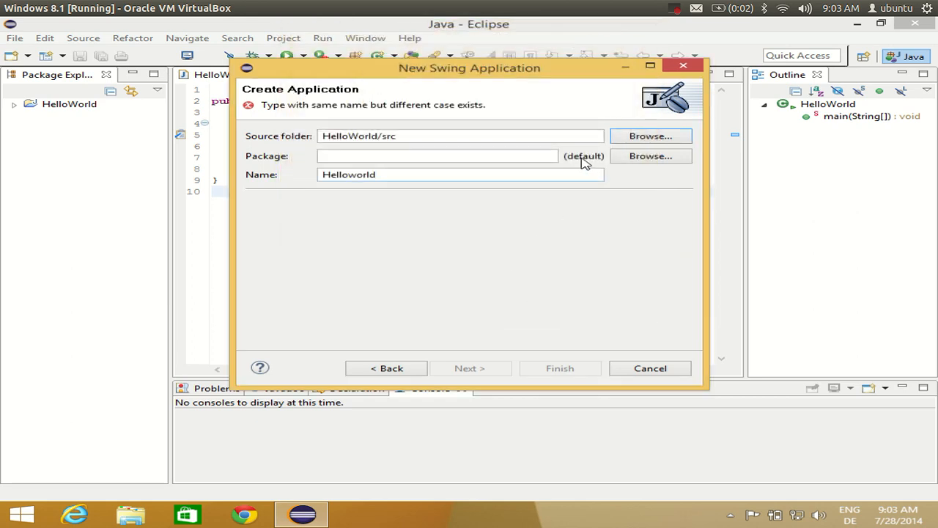
{"action": "mouse_move", "coordinate": [493, 210]}
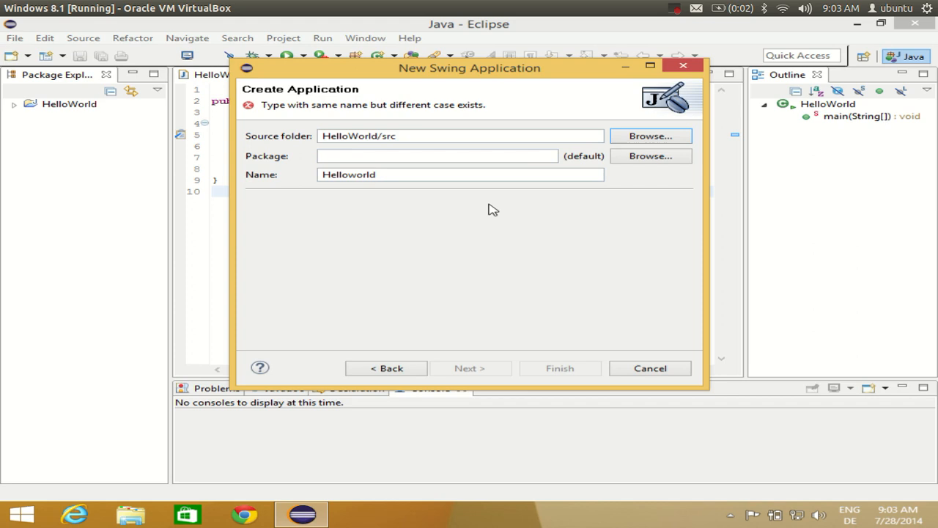
{"action": "mouse_move", "coordinate": [423, 125]}
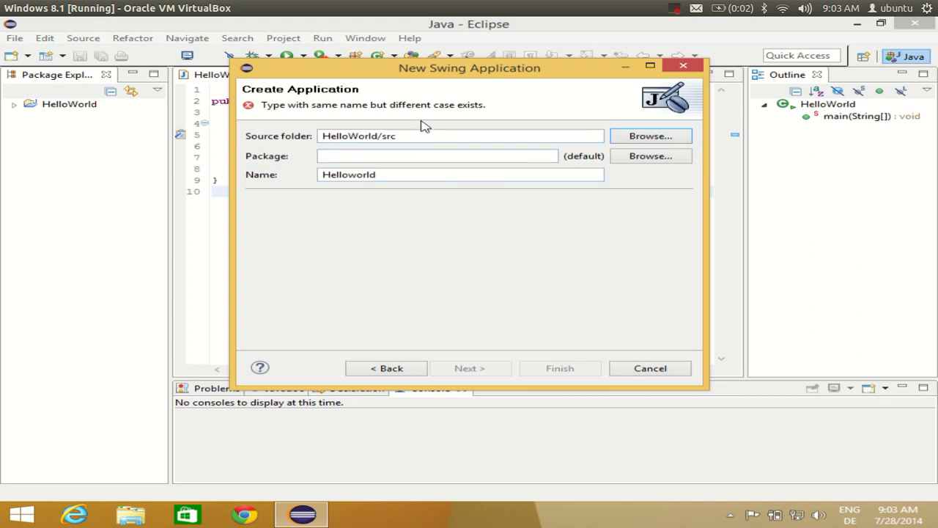
{"action": "mouse_move", "coordinate": [296, 106]}
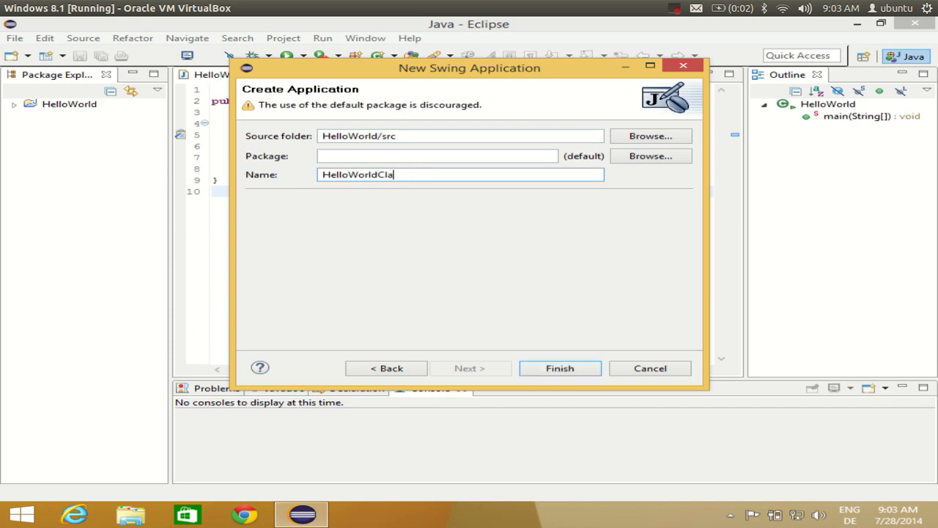
Step: Name the application window HelloWorldClass and finish the wizard to generate it
{"action": "type", "text": "ss"}
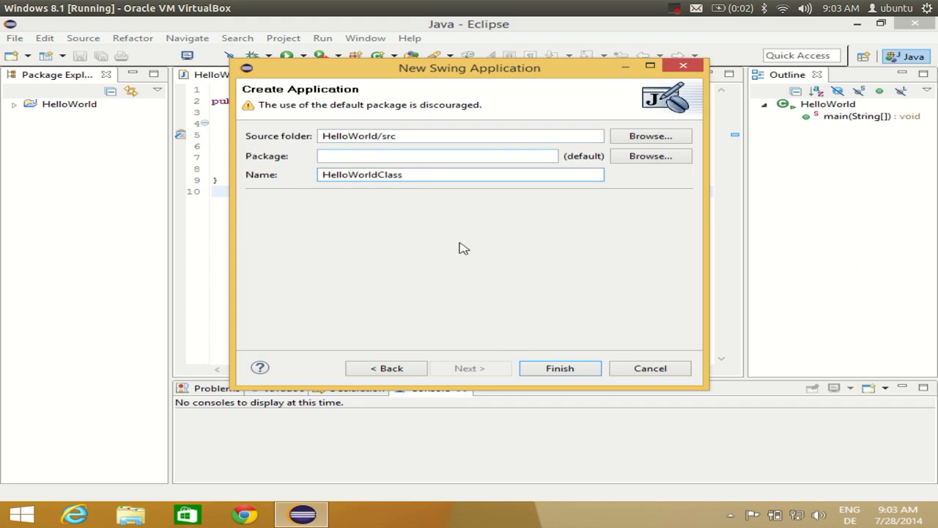
{"action": "left_click", "coordinate": [560, 368]}
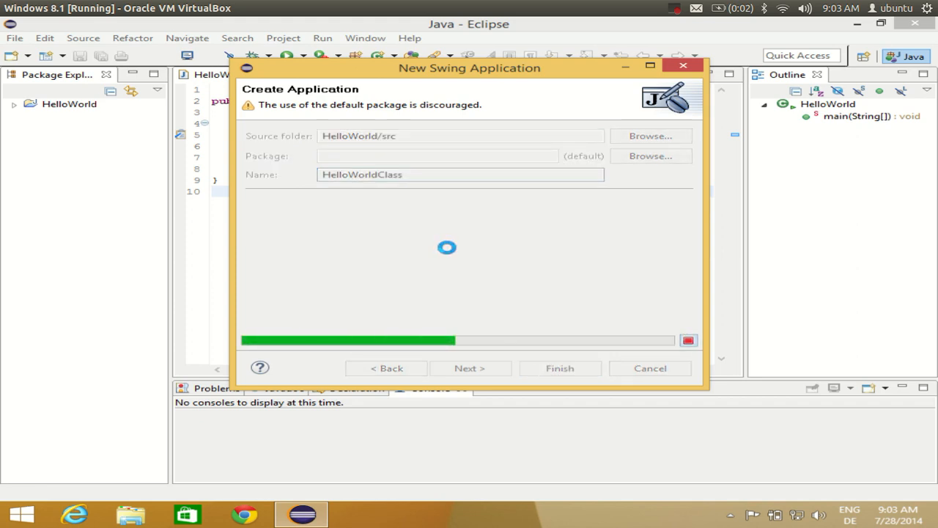
{"action": "left_click", "coordinate": [559, 368]}
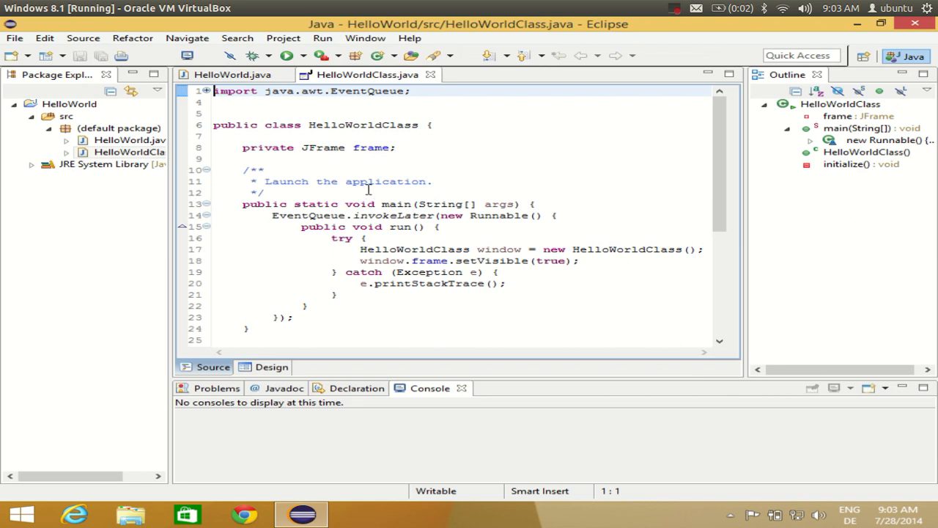
{"action": "mouse_move", "coordinate": [255, 305]}
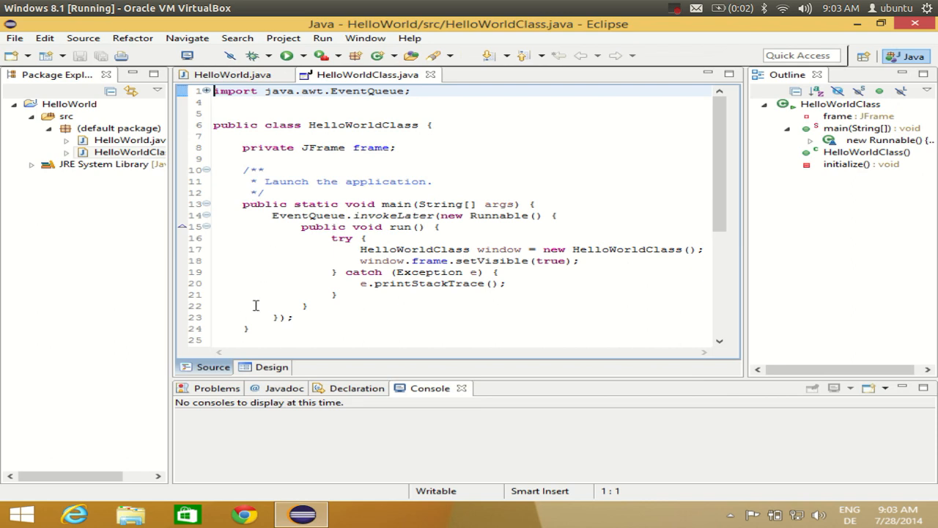
Step: Look through the generated source, then show HelloWorldClass in the visual Design view
{"action": "scroll", "scroll_direction": "down", "scroll_amount": 3}
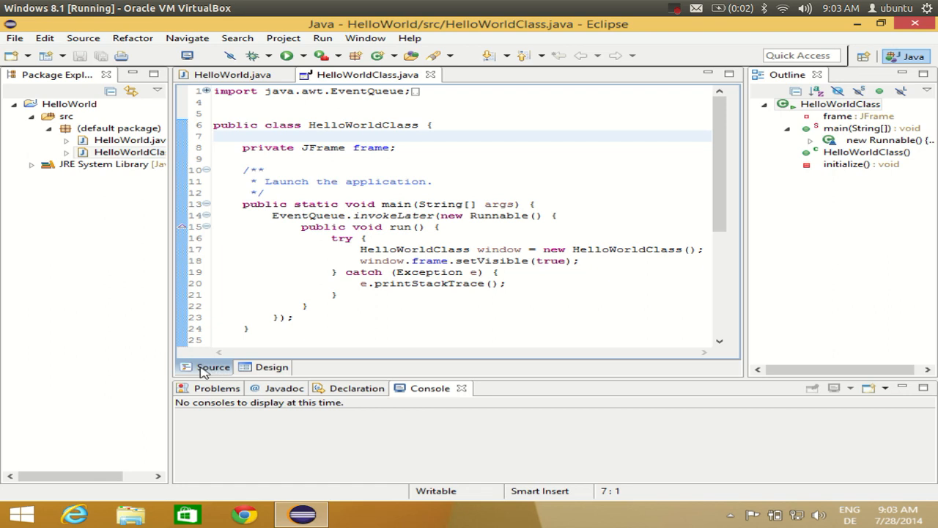
{"action": "mouse_move", "coordinate": [271, 372]}
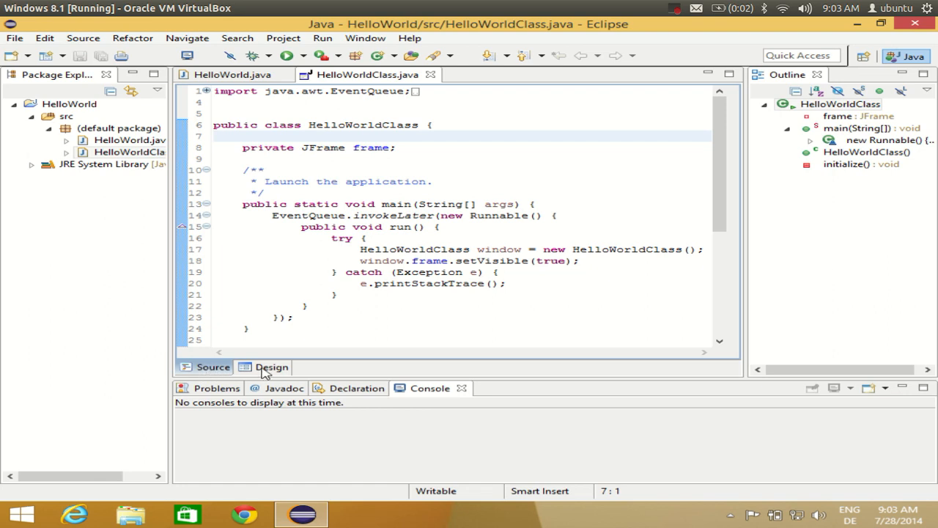
{"action": "left_click", "coordinate": [270, 366]}
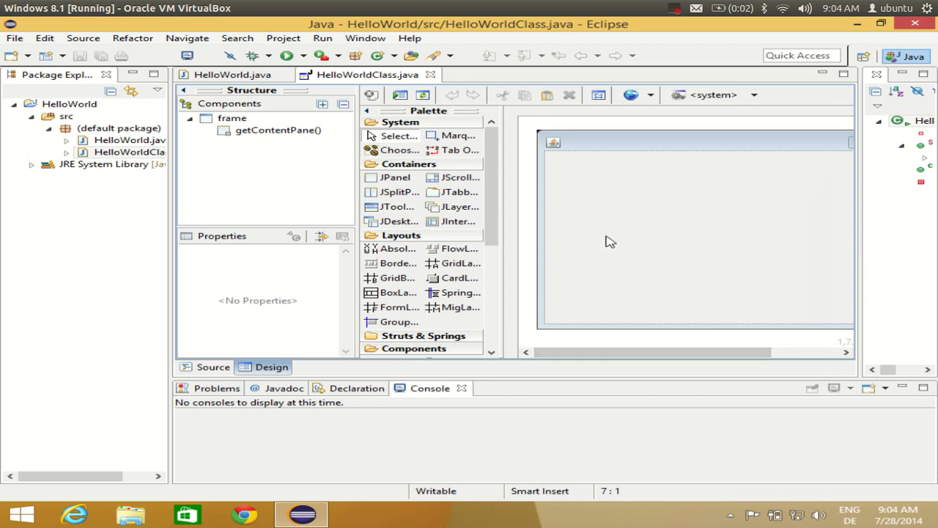
{"action": "mouse_move", "coordinate": [622, 205]}
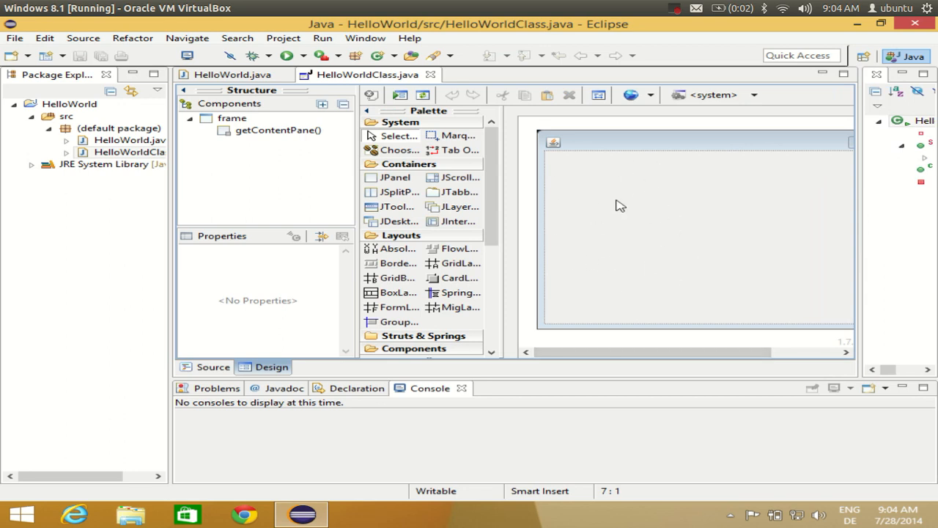
{"action": "mouse_move", "coordinate": [610, 284]}
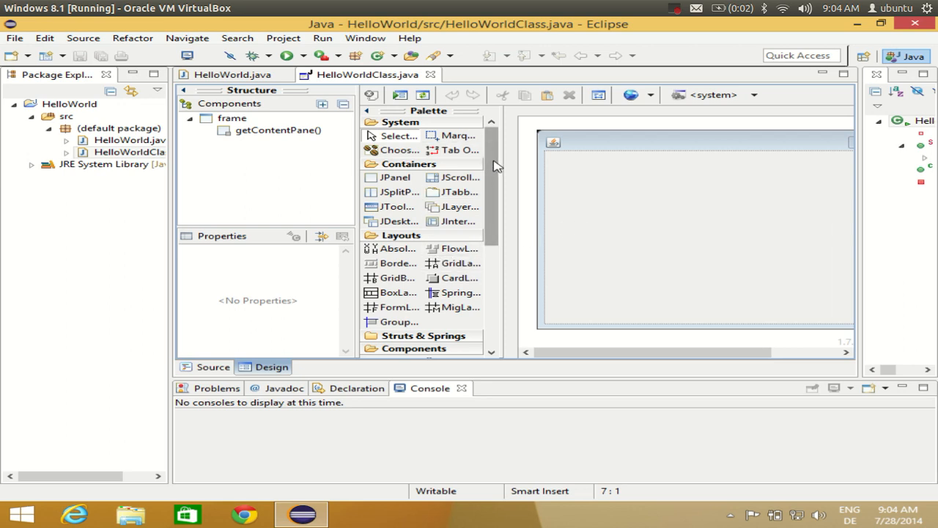
{"action": "scroll", "scroll_direction": "down", "scroll_amount": 3}
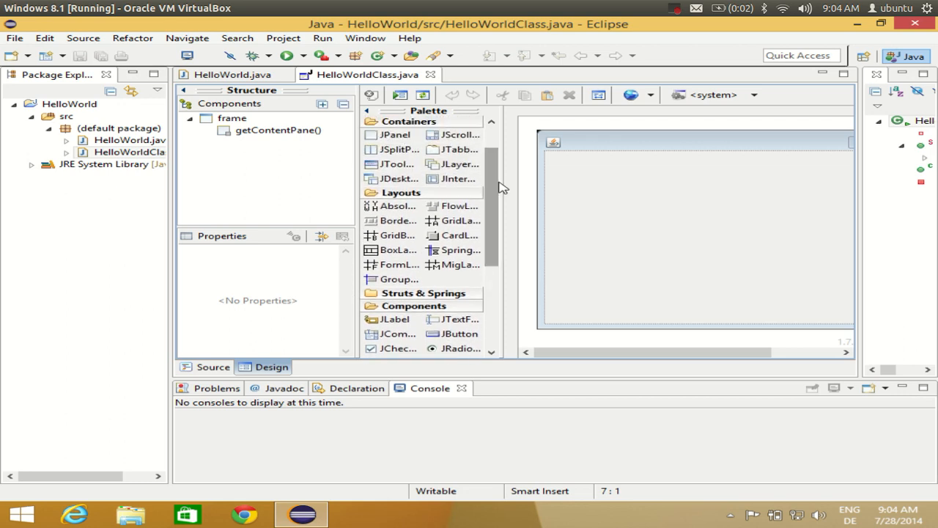
{"action": "mouse_move", "coordinate": [674, 228]}
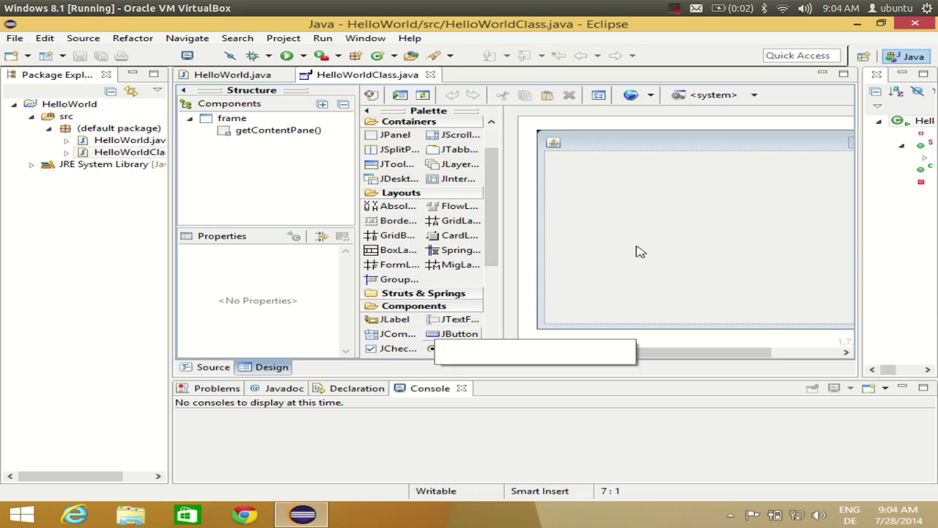
{"action": "mouse_move", "coordinate": [609, 286]}
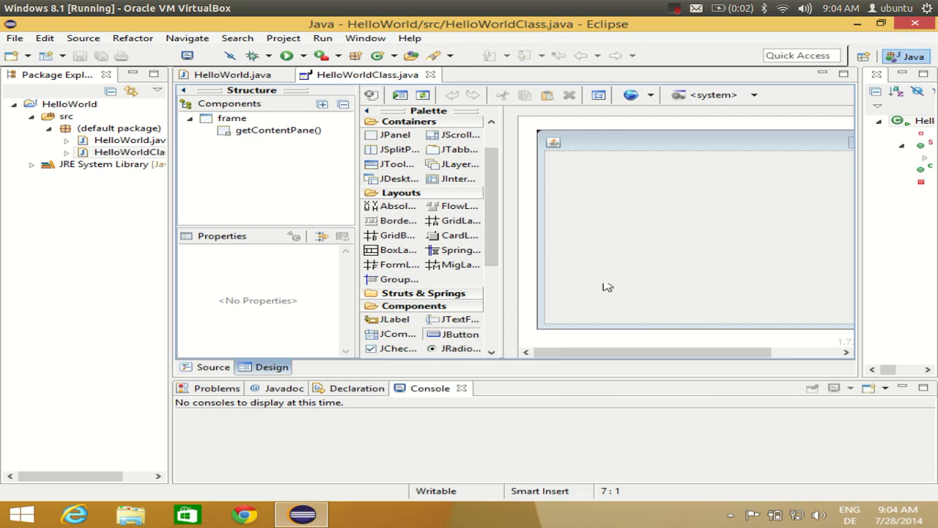
{"action": "mouse_move", "coordinate": [517, 325]}
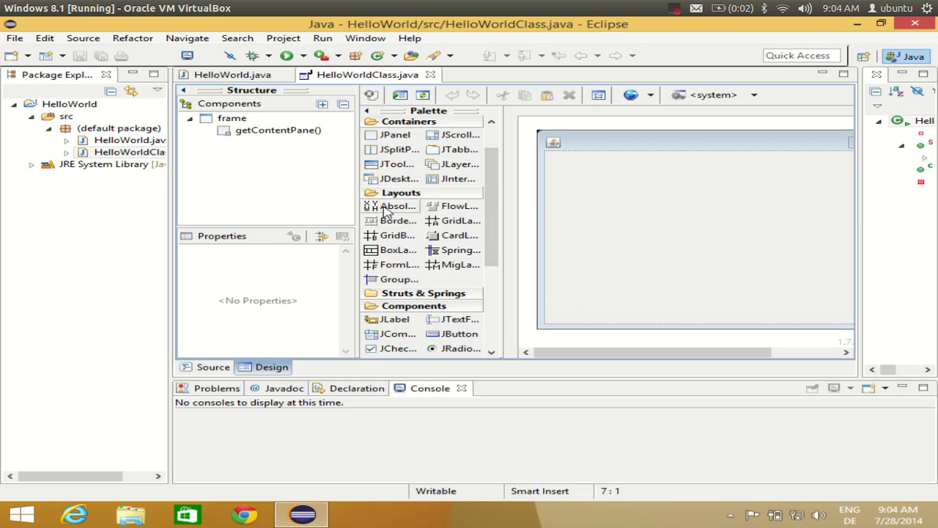
{"action": "mouse_move", "coordinate": [393, 212]}
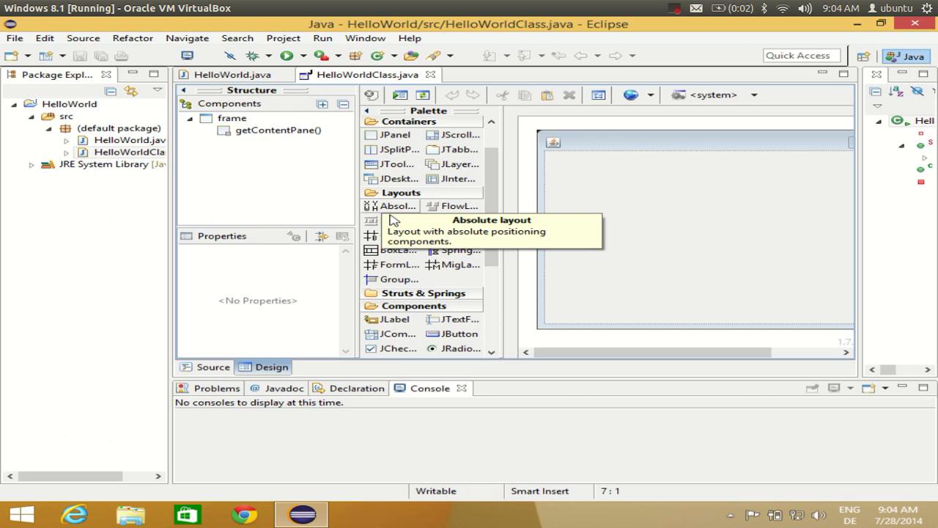
{"action": "mouse_move", "coordinate": [521, 274]}
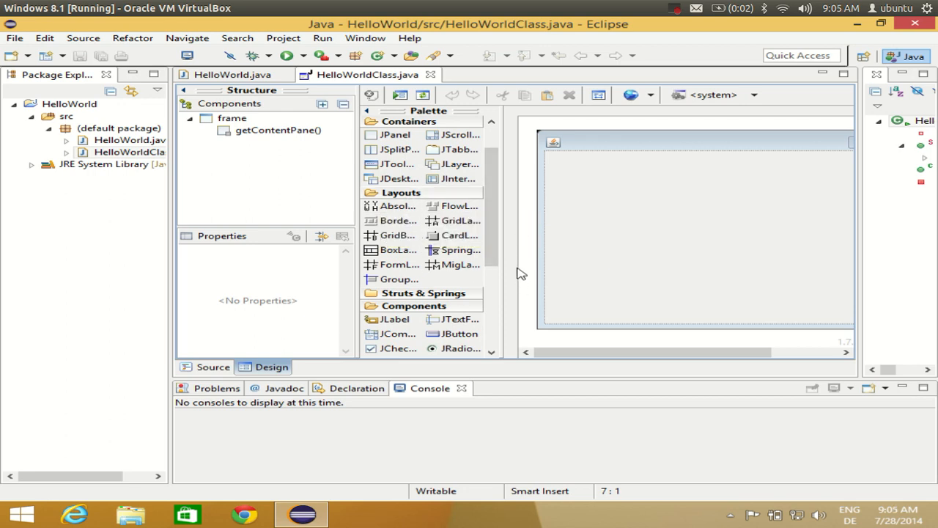
{"action": "mouse_move", "coordinate": [284, 205]}
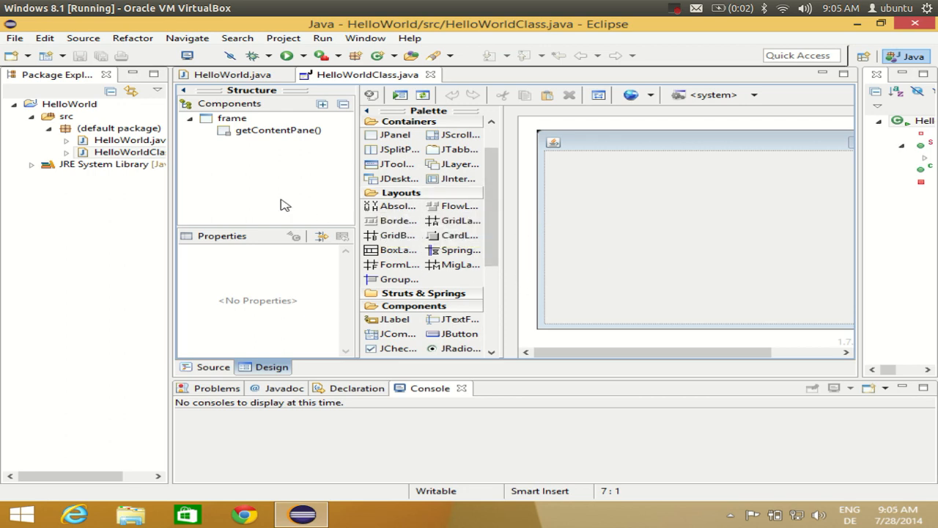
{"action": "mouse_move", "coordinate": [660, 26]}
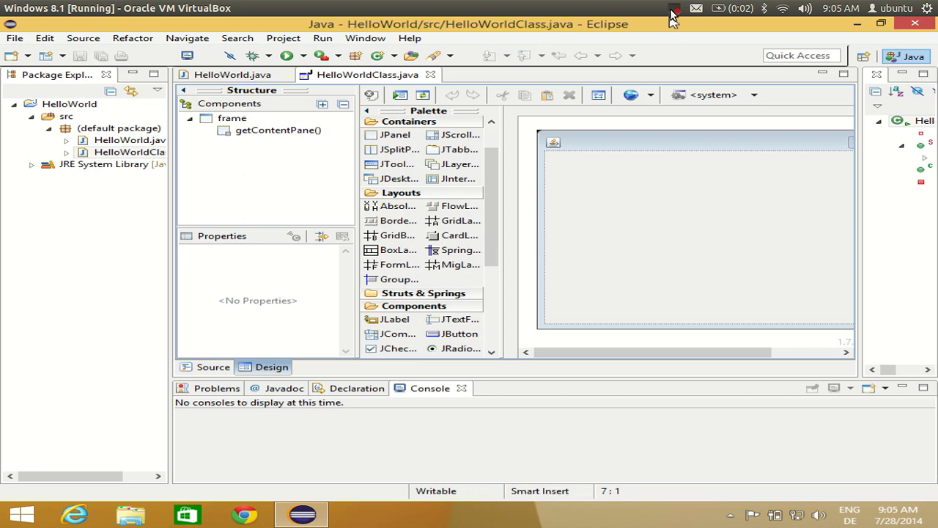
{"action": "left_click", "coordinate": [668, 5]}
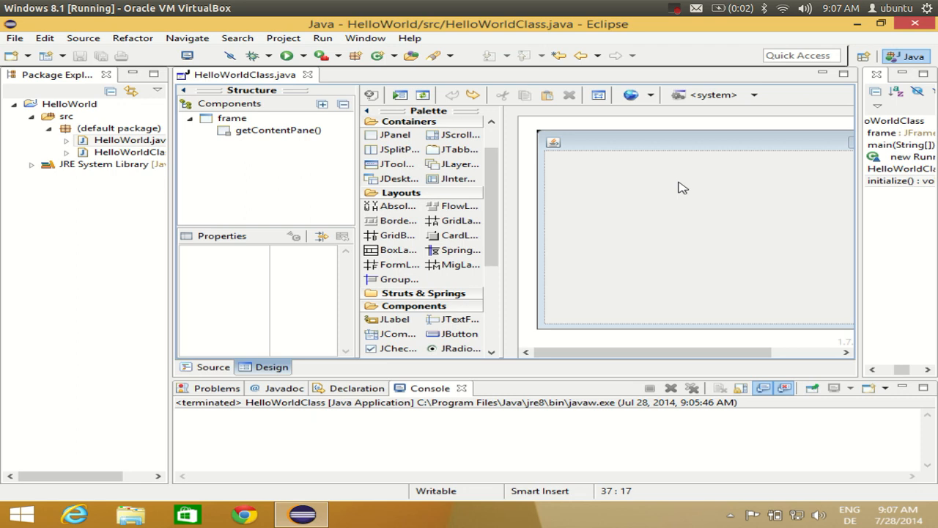
{"action": "mouse_move", "coordinate": [651, 261]}
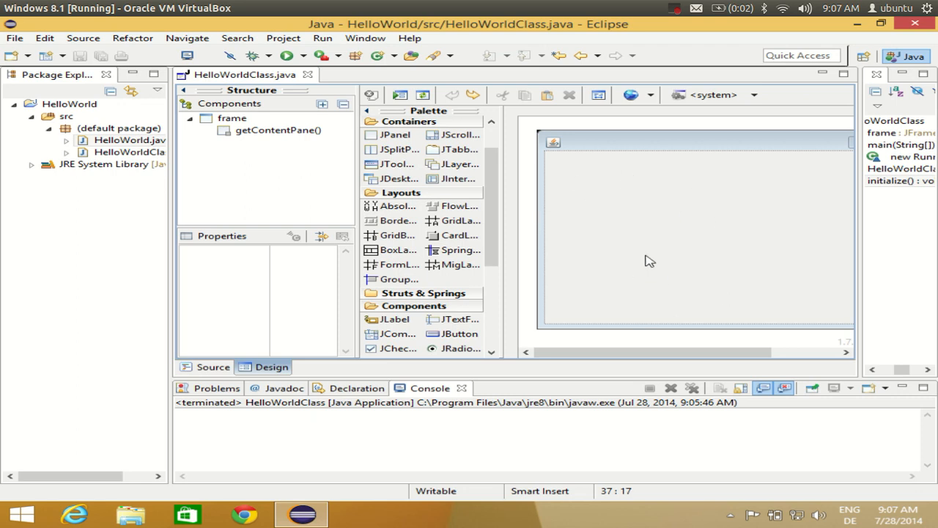
{"action": "mouse_move", "coordinate": [445, 335]}
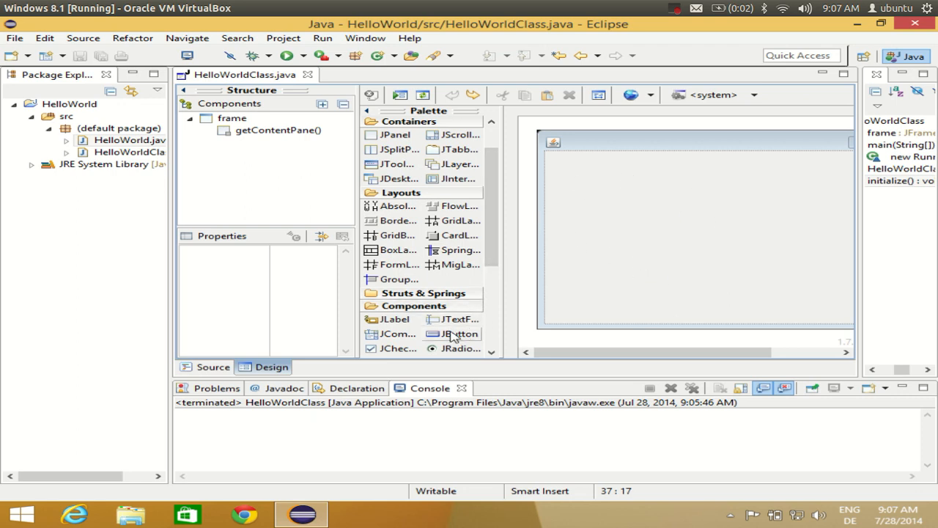
{"action": "mouse_move", "coordinate": [451, 319]}
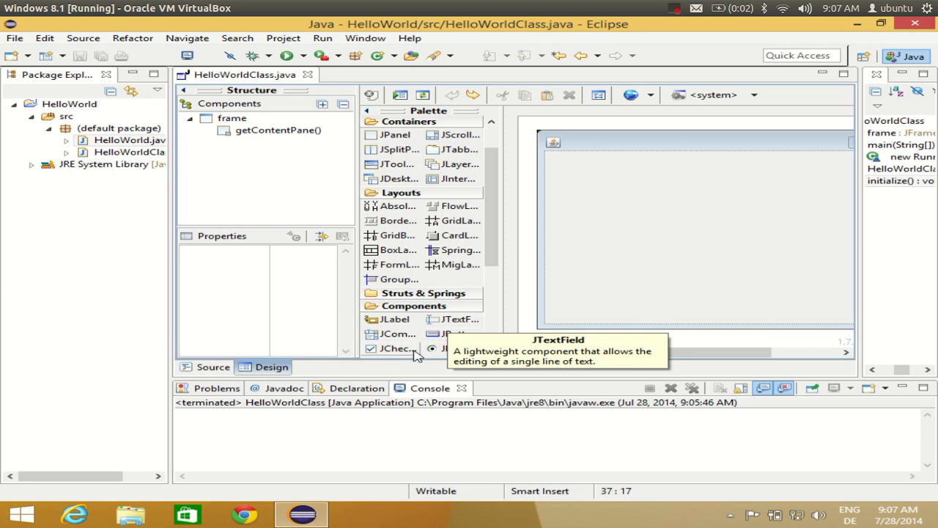
{"action": "mouse_move", "coordinate": [403, 252]}
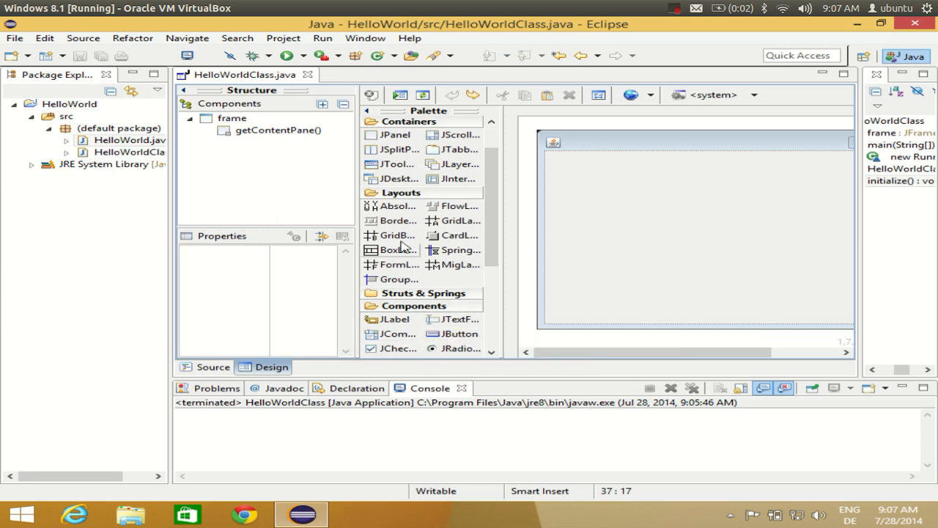
{"action": "mouse_move", "coordinate": [462, 264]}
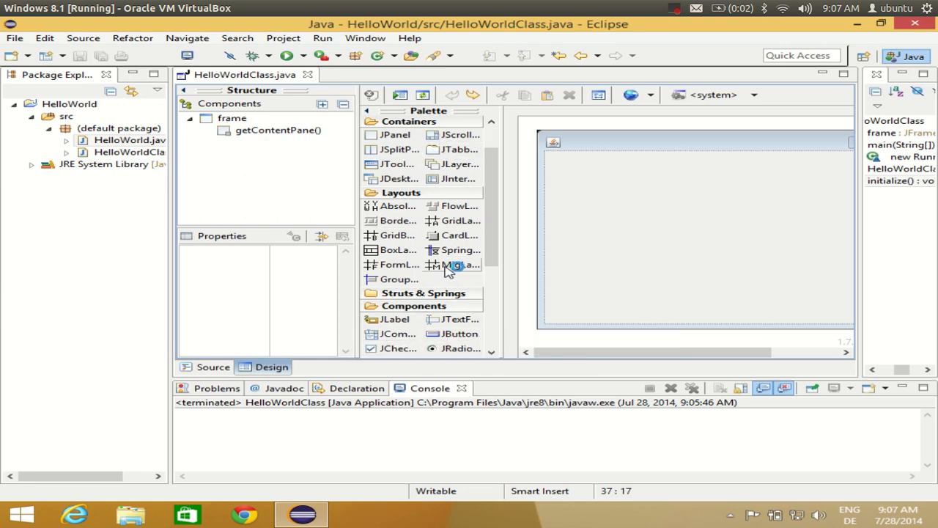
{"action": "mouse_move", "coordinate": [278, 56]}
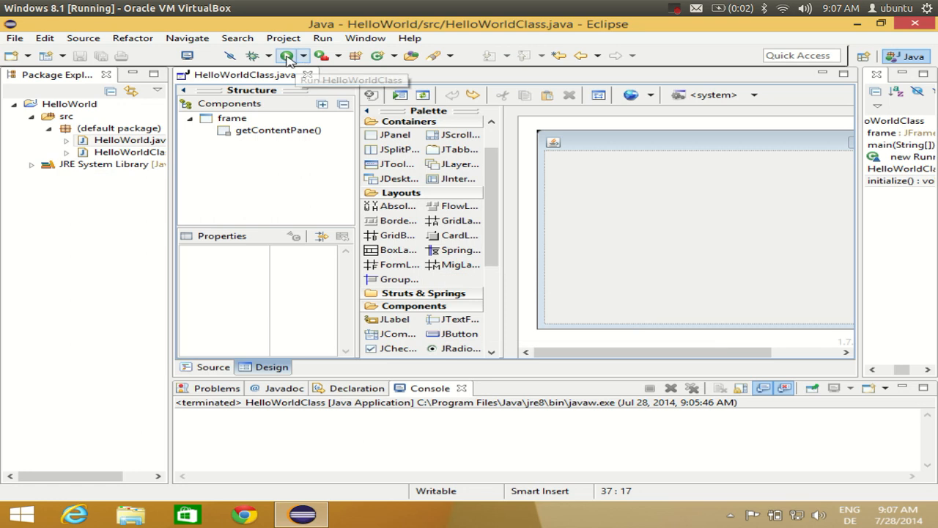
Step: Launch HelloWorldClass from the toolbar Run button
{"action": "left_click", "coordinate": [282, 56]}
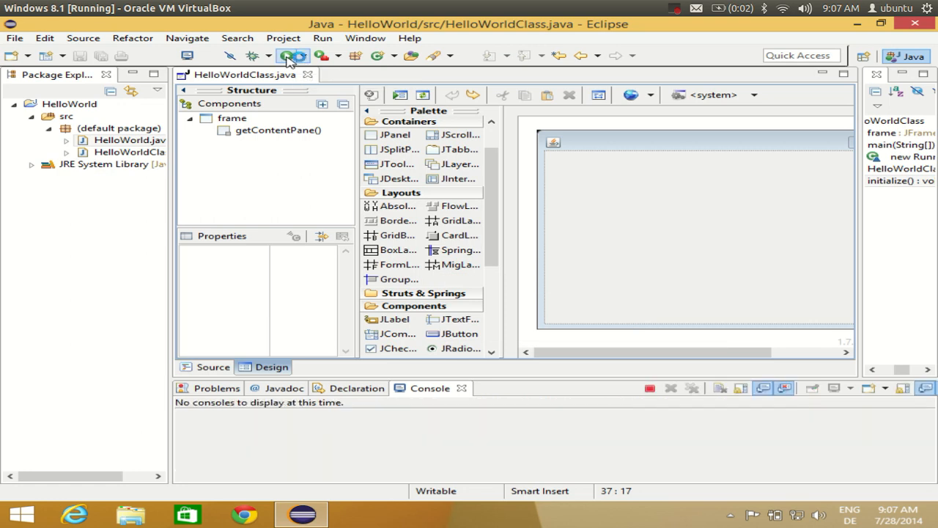
Step: View the blank HelloWorldClass JFrame and close it so the run terminates
{"action": "left_click", "coordinate": [293, 56]}
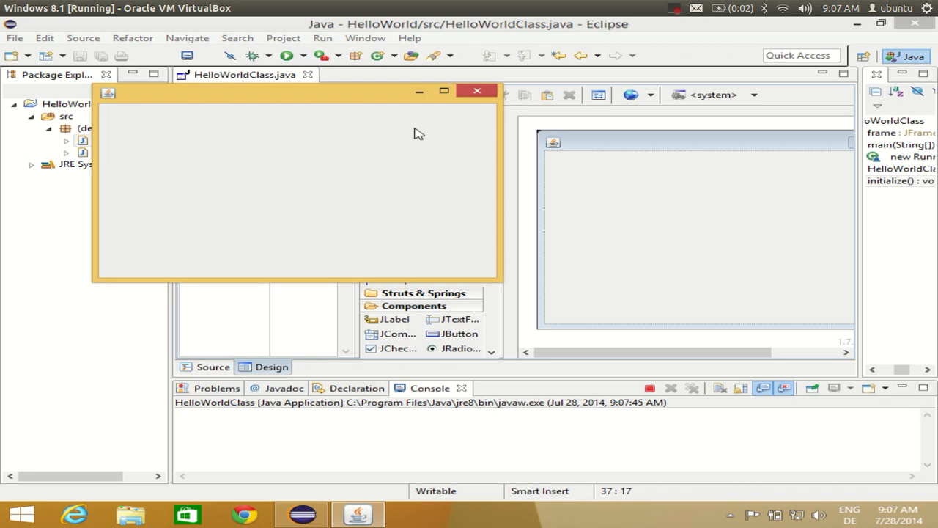
{"action": "mouse_move", "coordinate": [272, 99]}
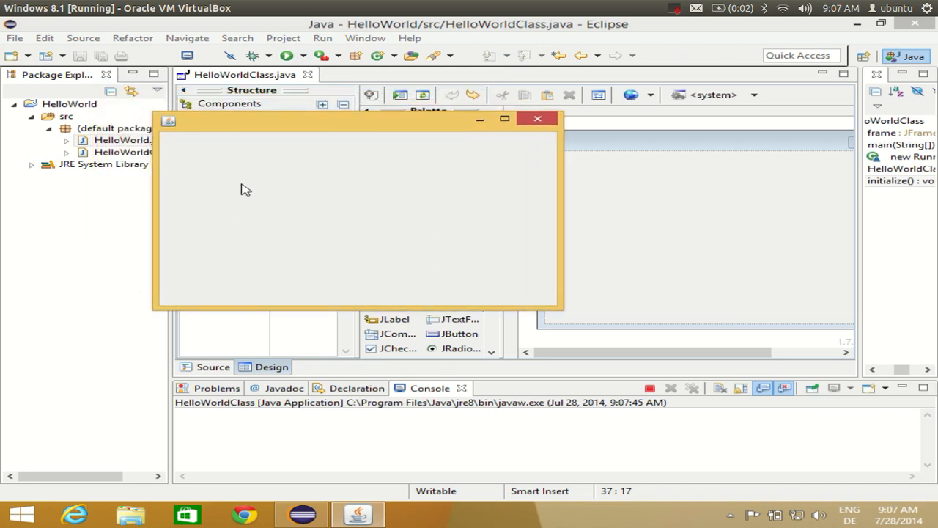
{"action": "mouse_move", "coordinate": [205, 141]}
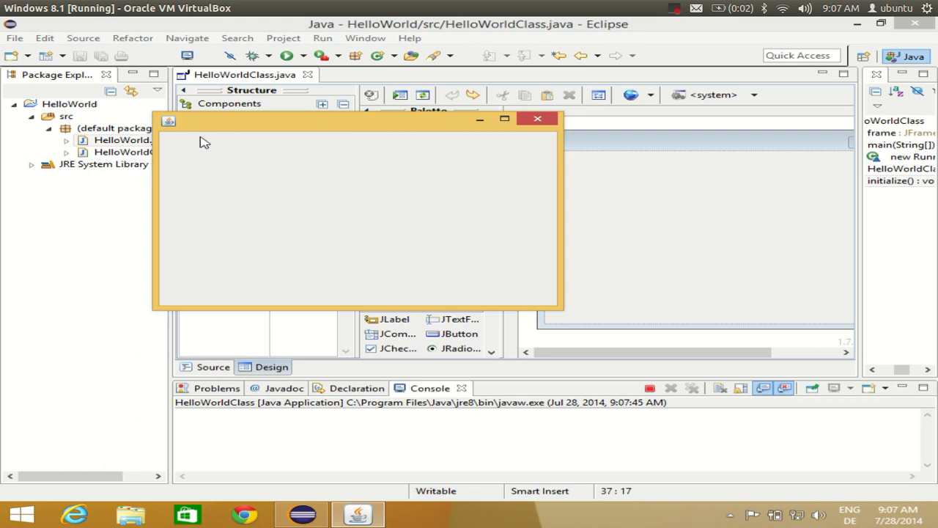
{"action": "mouse_move", "coordinate": [410, 214]}
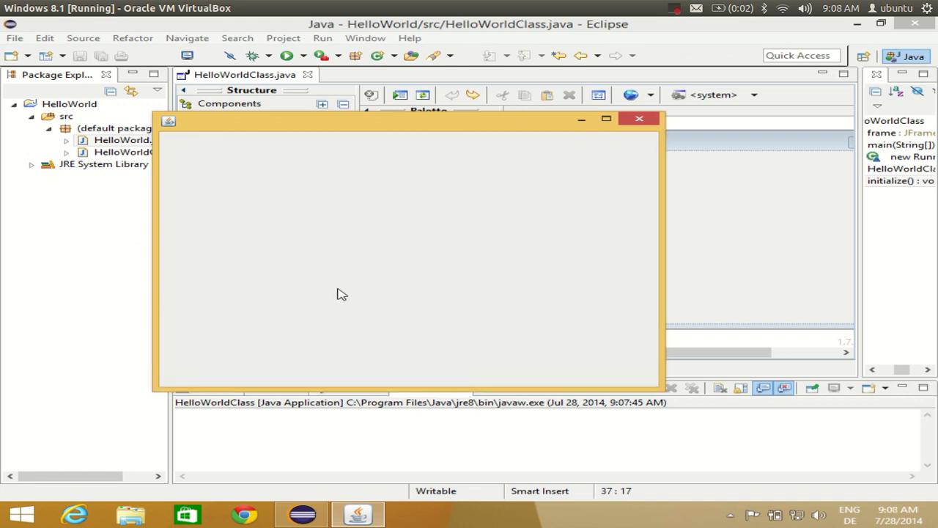
{"action": "mouse_move", "coordinate": [475, 255]}
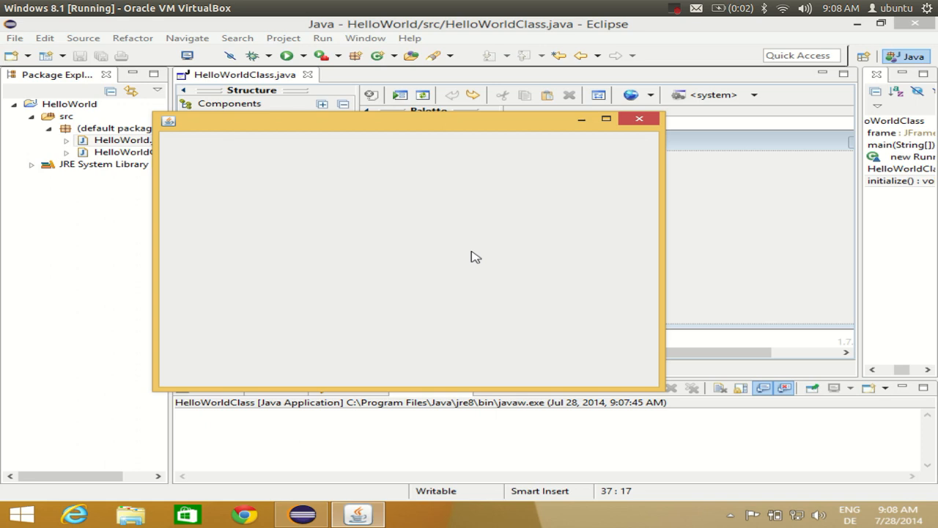
{"action": "mouse_move", "coordinate": [651, 119]}
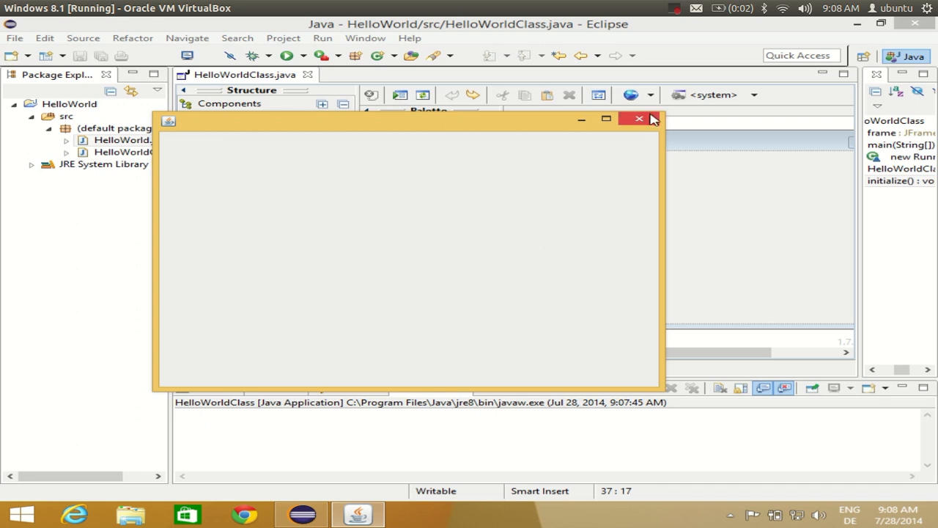
{"action": "left_click", "coordinate": [633, 119]}
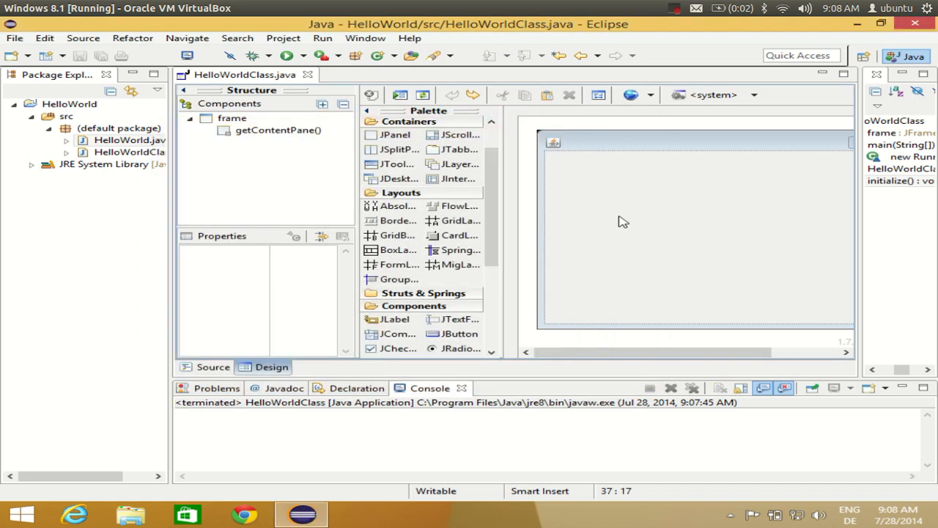
{"action": "mouse_move", "coordinate": [674, 21]}
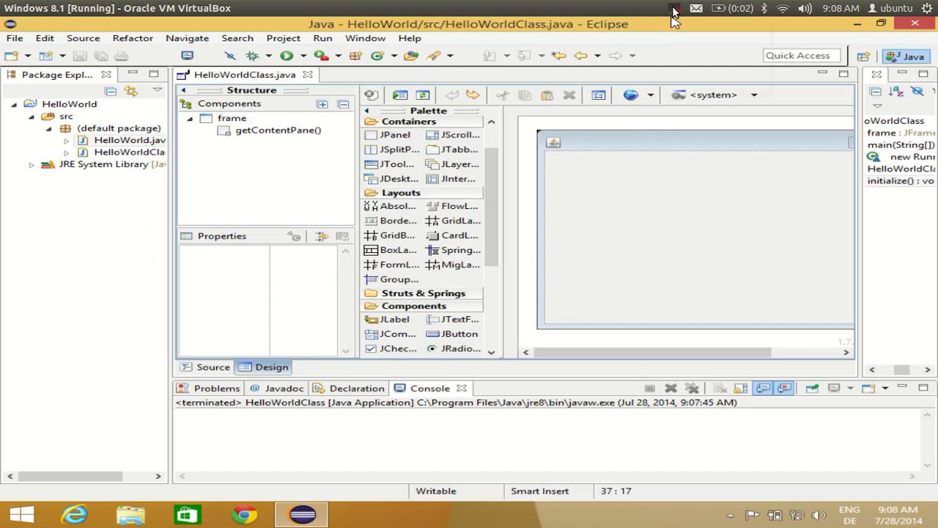